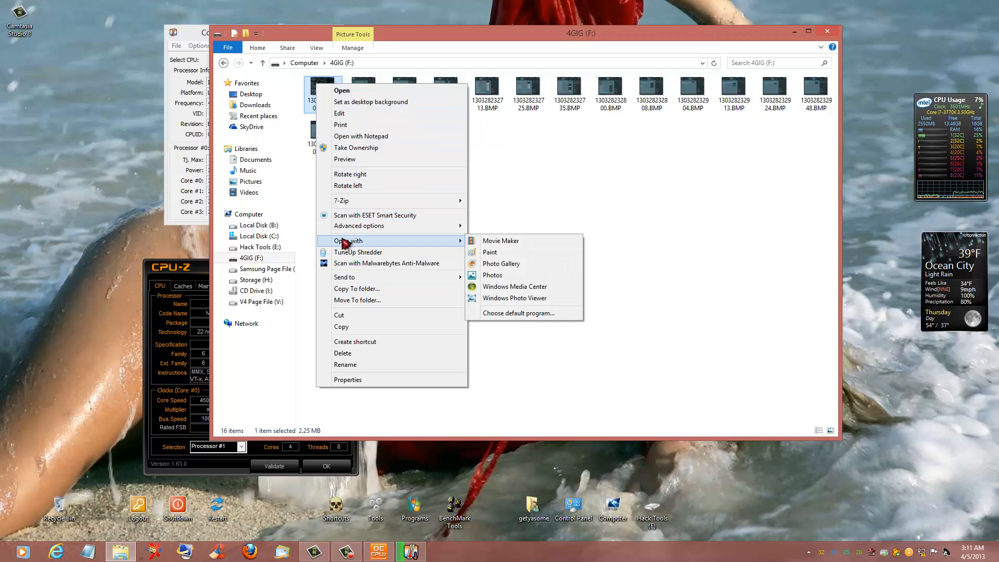
- Open the first BIOS screenshot from the 4GIG drive, showing the Main BIOS page
{"action": "left_click", "coordinate": [514, 297]}
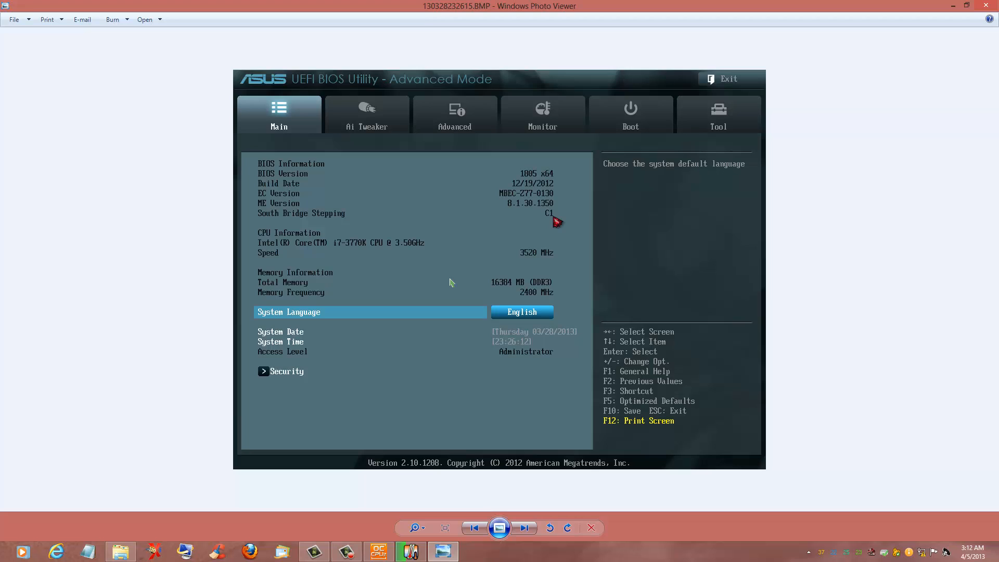
{"action": "mouse_move", "coordinate": [553, 239]}
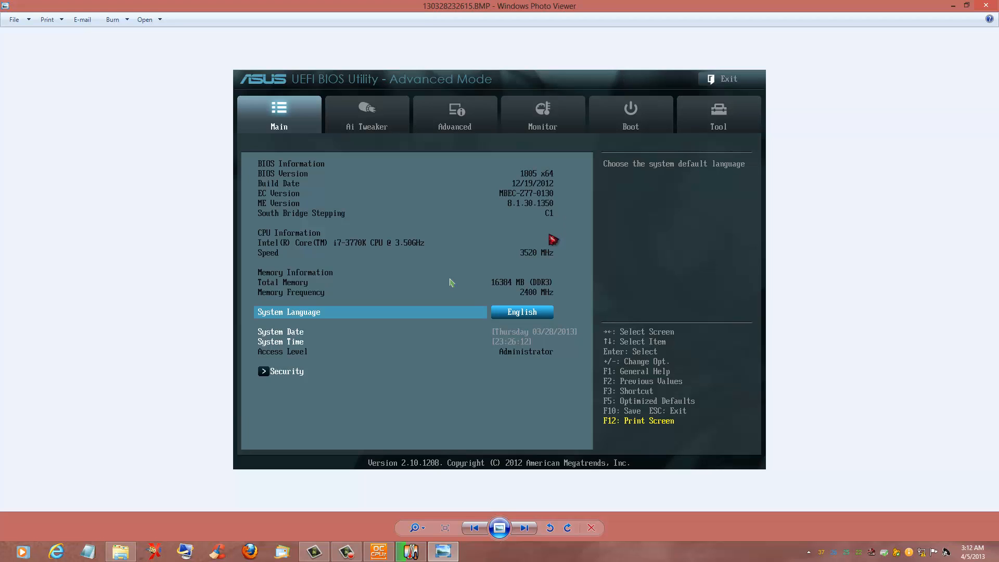
{"action": "mouse_move", "coordinate": [535, 216]}
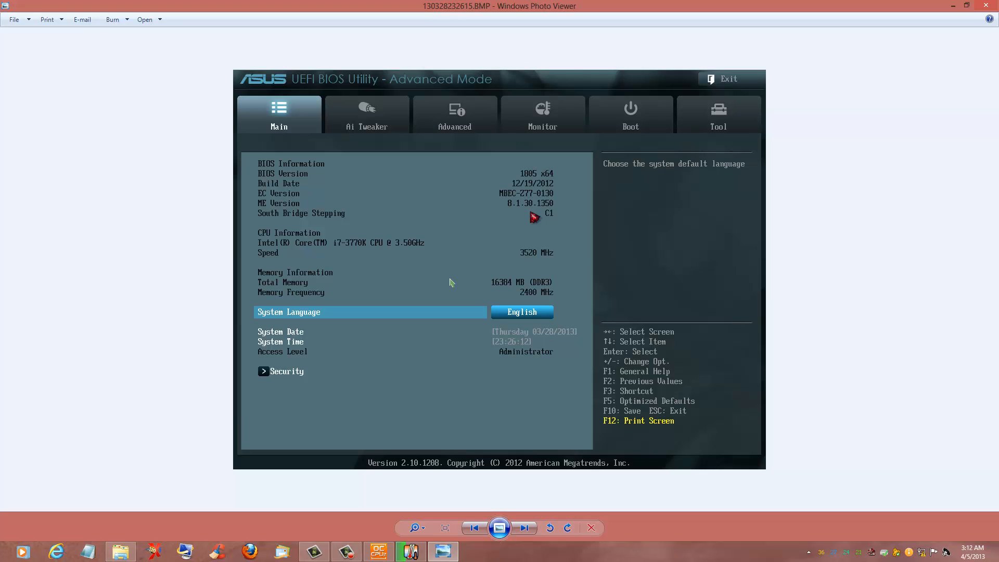
{"action": "mouse_move", "coordinate": [534, 221]}
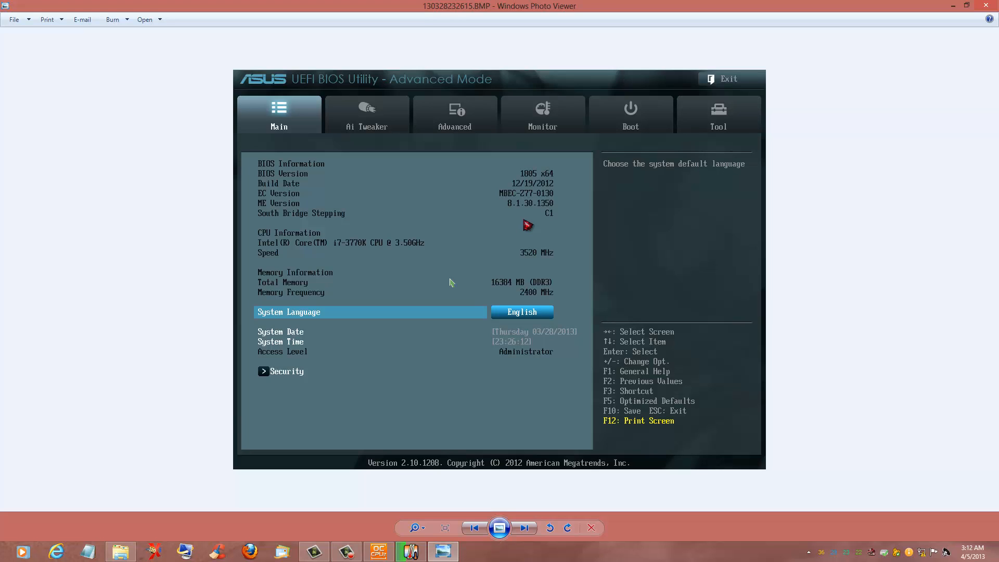
{"action": "mouse_move", "coordinate": [561, 217]}
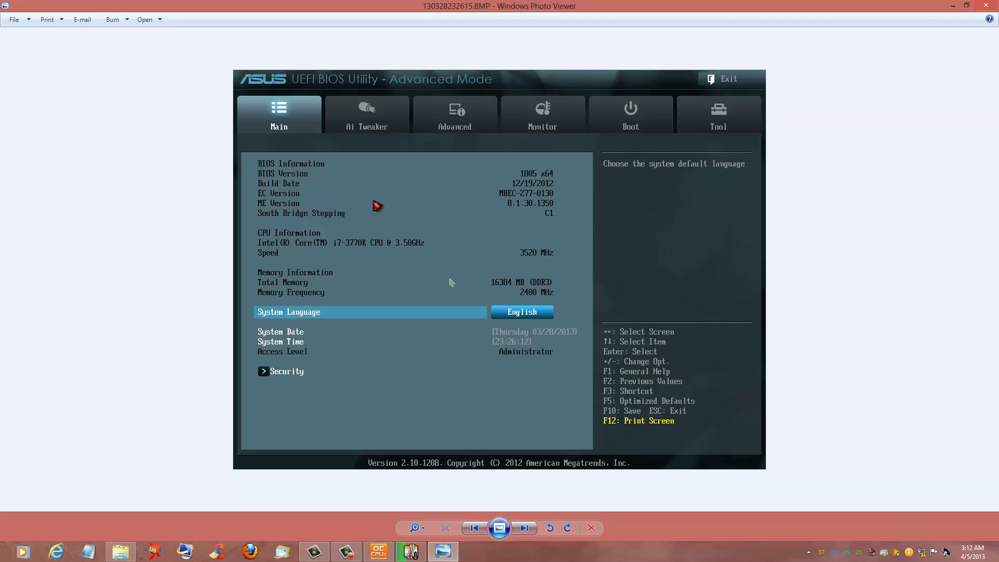
{"action": "mouse_move", "coordinate": [585, 225]}
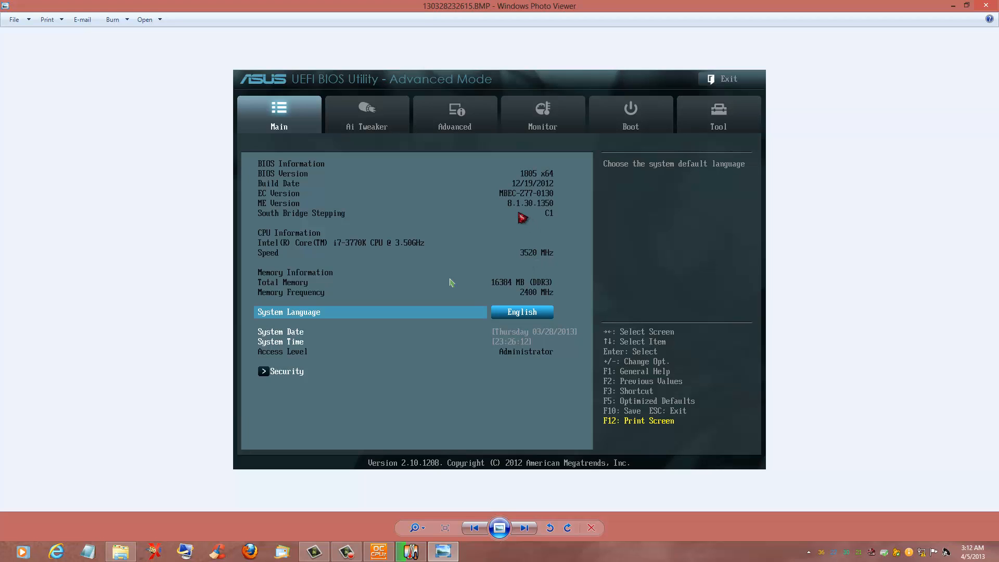
{"action": "mouse_move", "coordinate": [544, 281]}
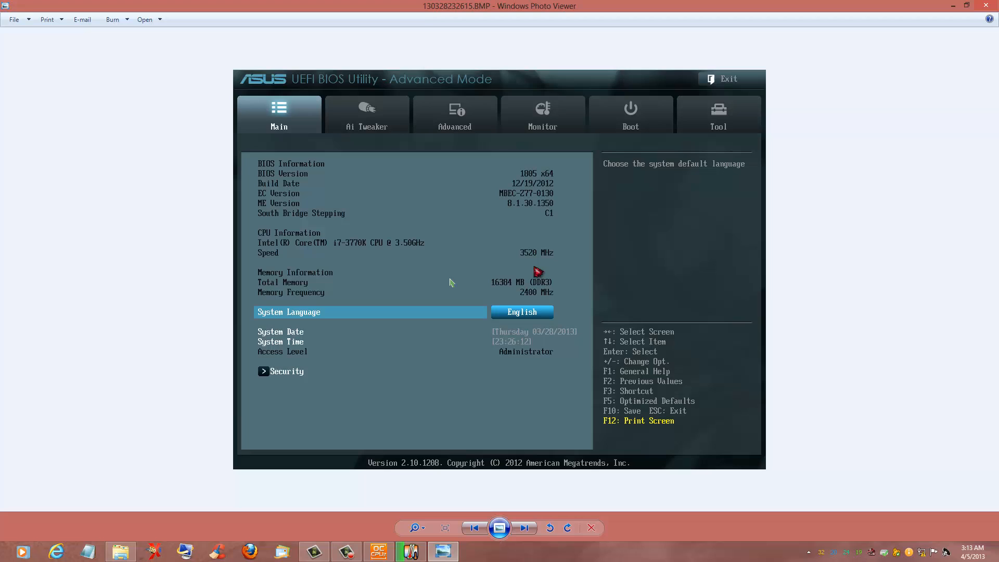
{"action": "mouse_move", "coordinate": [527, 256]}
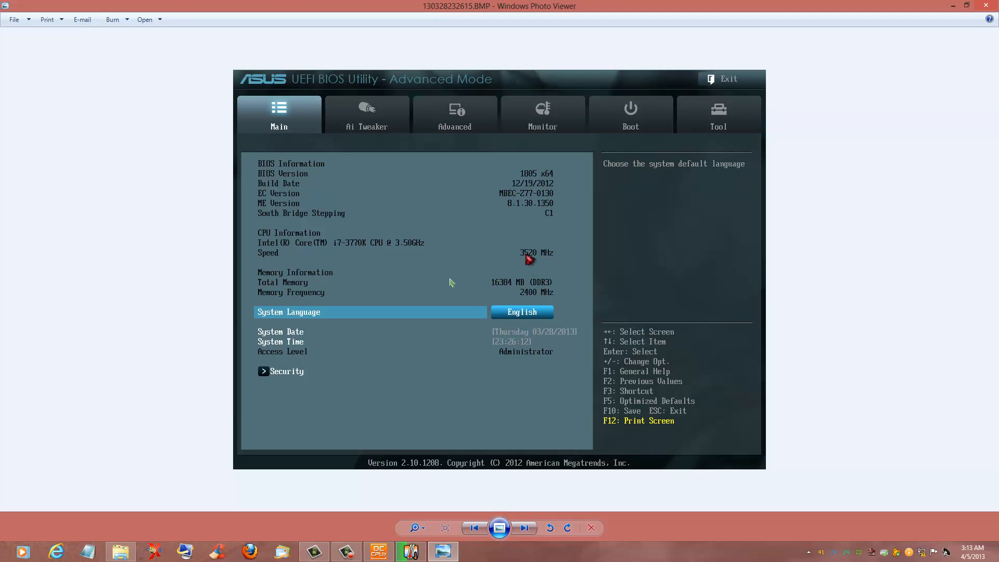
{"action": "mouse_move", "coordinate": [594, 261]}
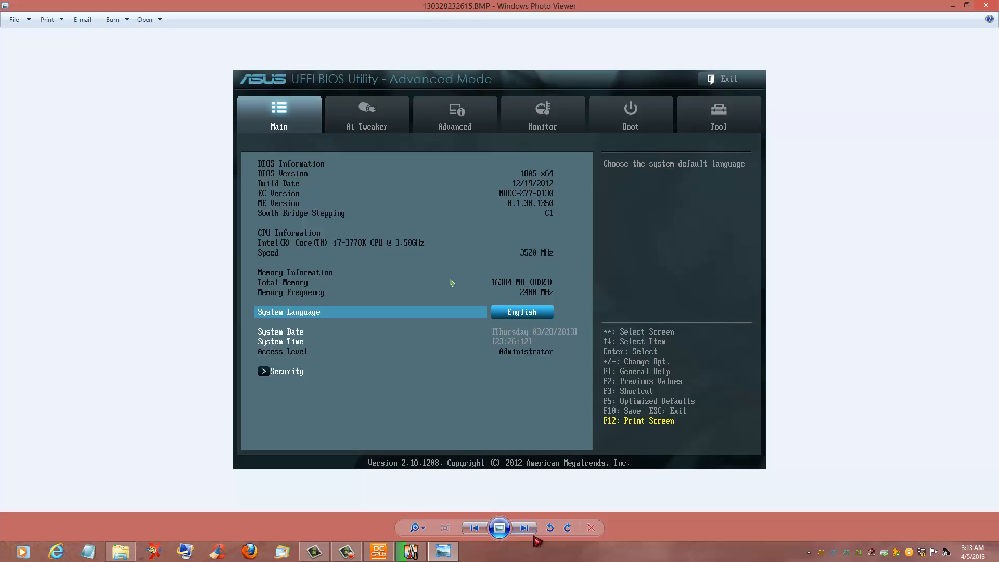
{"action": "mouse_move", "coordinate": [531, 535]}
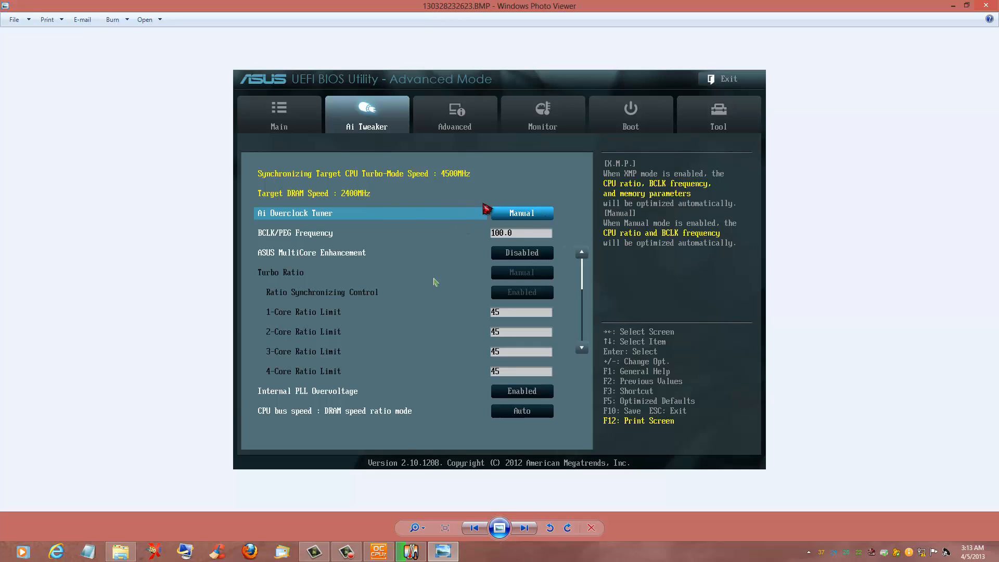
{"action": "mouse_move", "coordinate": [438, 248]}
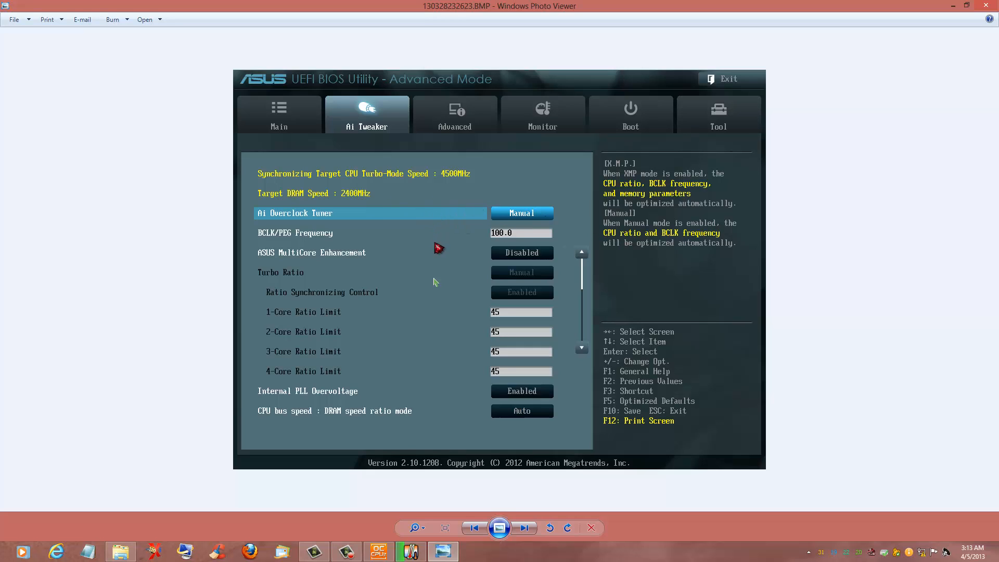
{"action": "mouse_move", "coordinate": [567, 263]}
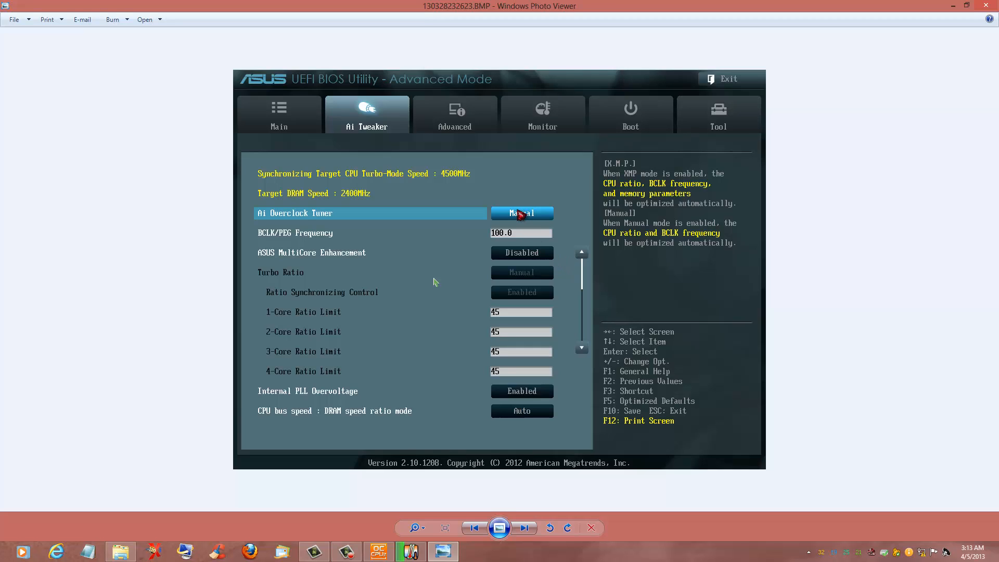
{"action": "mouse_move", "coordinate": [531, 232]}
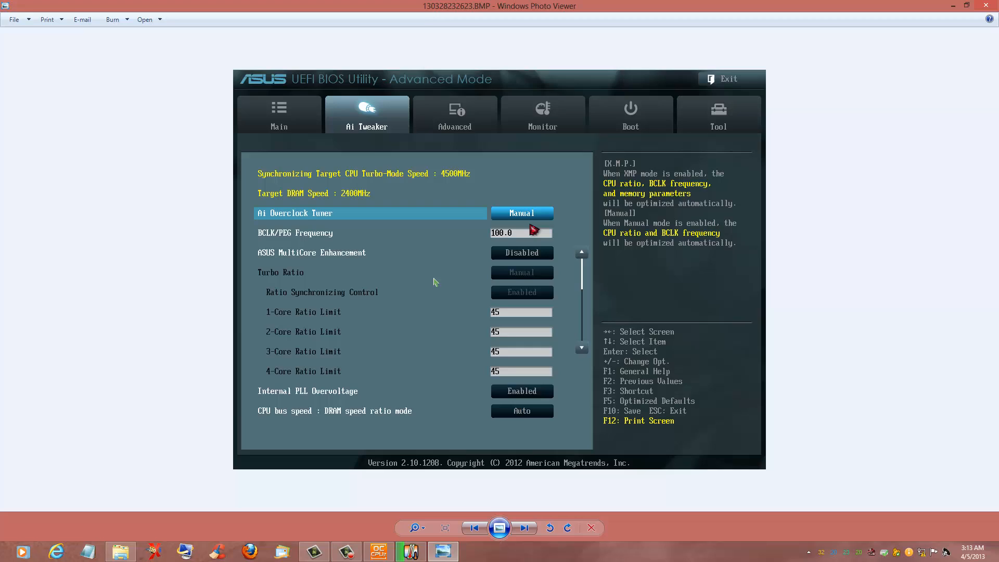
{"action": "mouse_move", "coordinate": [541, 234]}
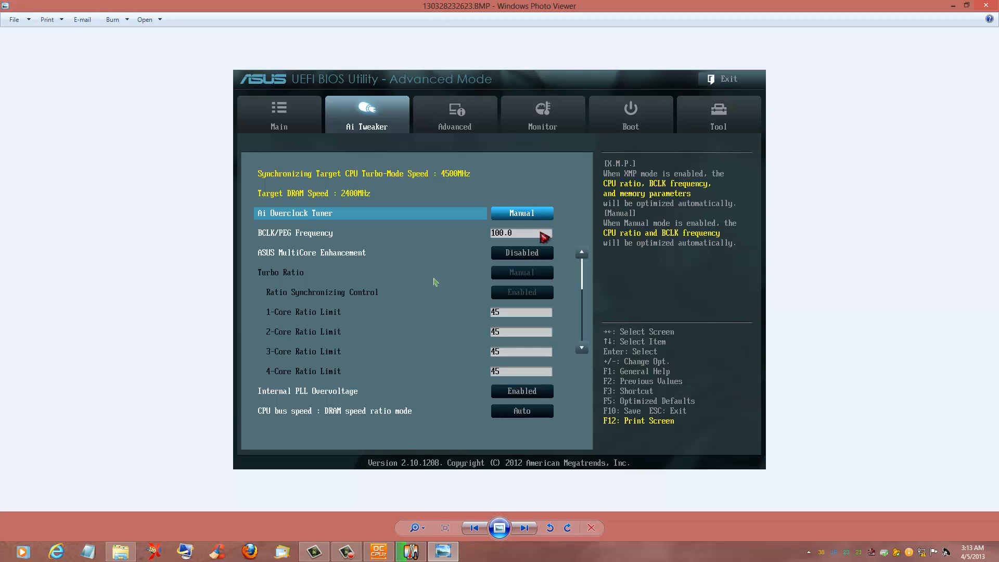
{"action": "mouse_move", "coordinate": [536, 213]}
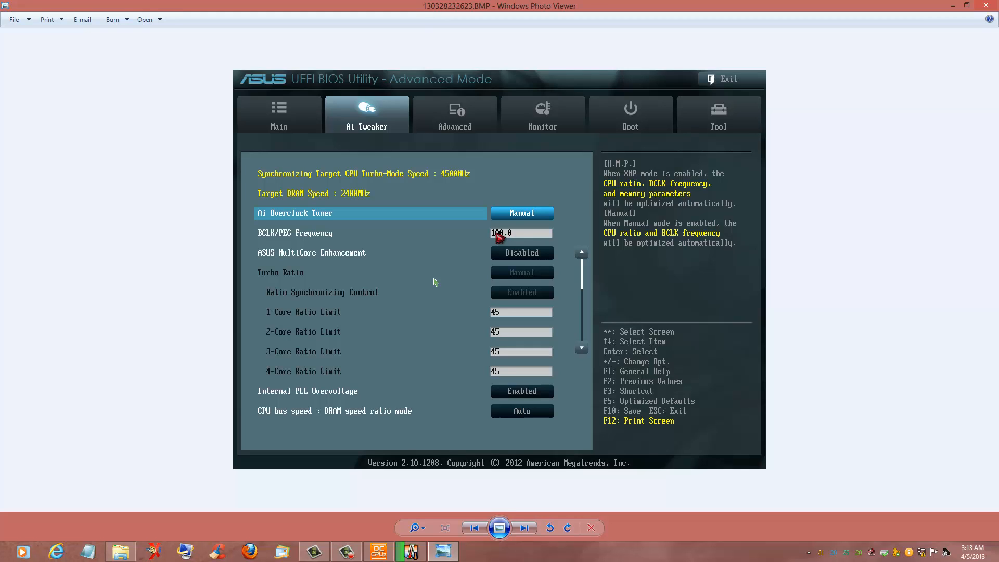
{"action": "mouse_move", "coordinate": [523, 332]}
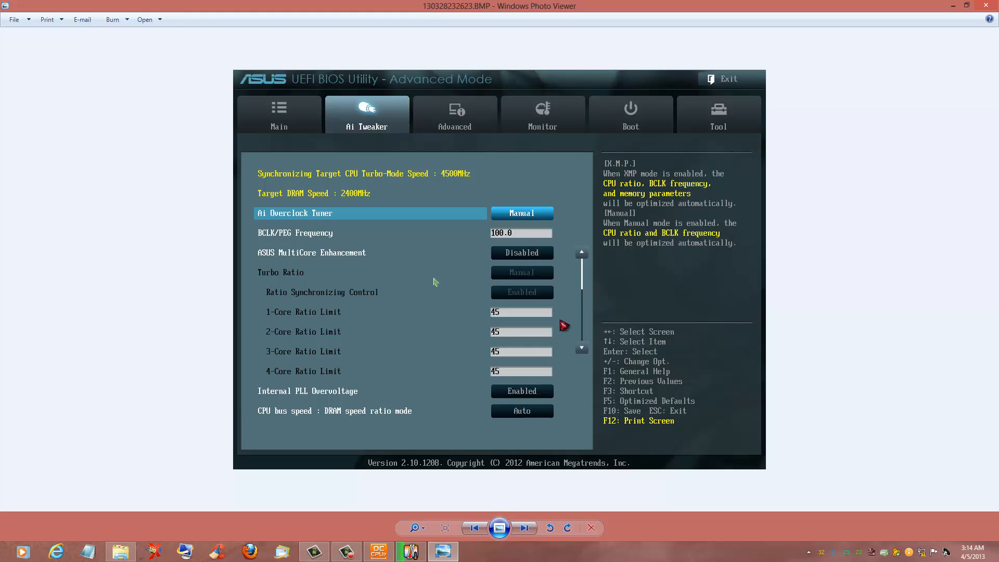
{"action": "mouse_move", "coordinate": [561, 328]}
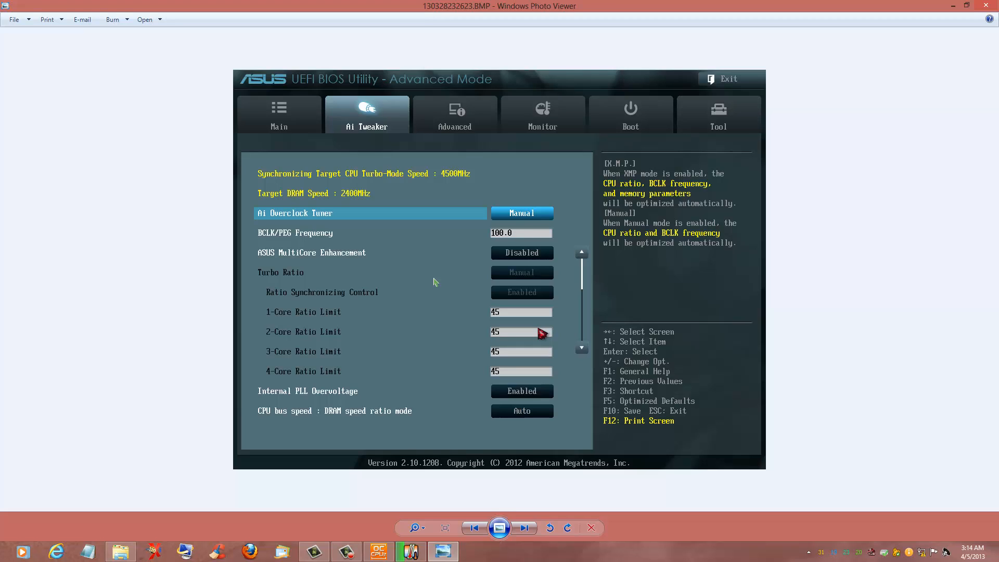
{"action": "mouse_move", "coordinate": [549, 324]}
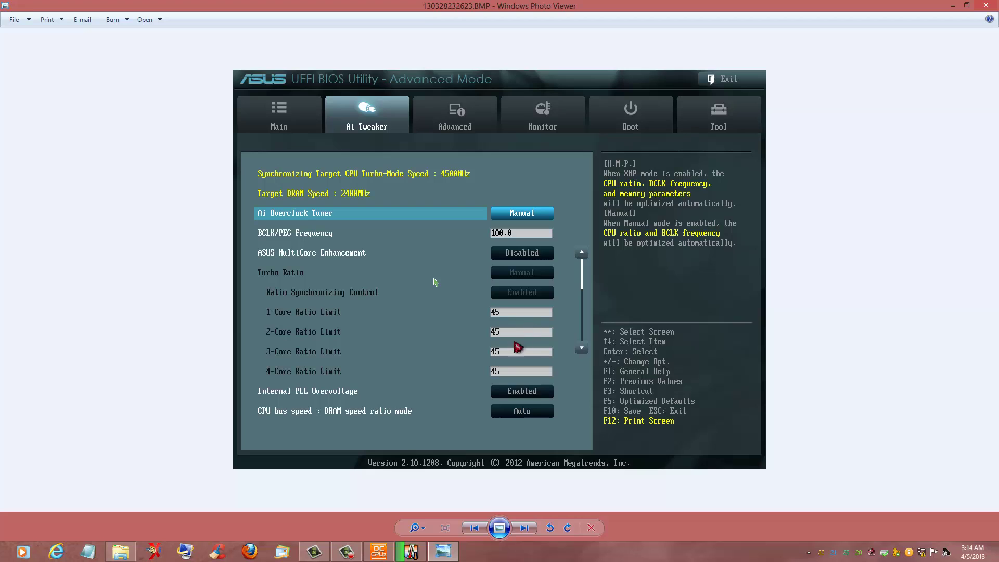
{"action": "mouse_move", "coordinate": [500, 538]}
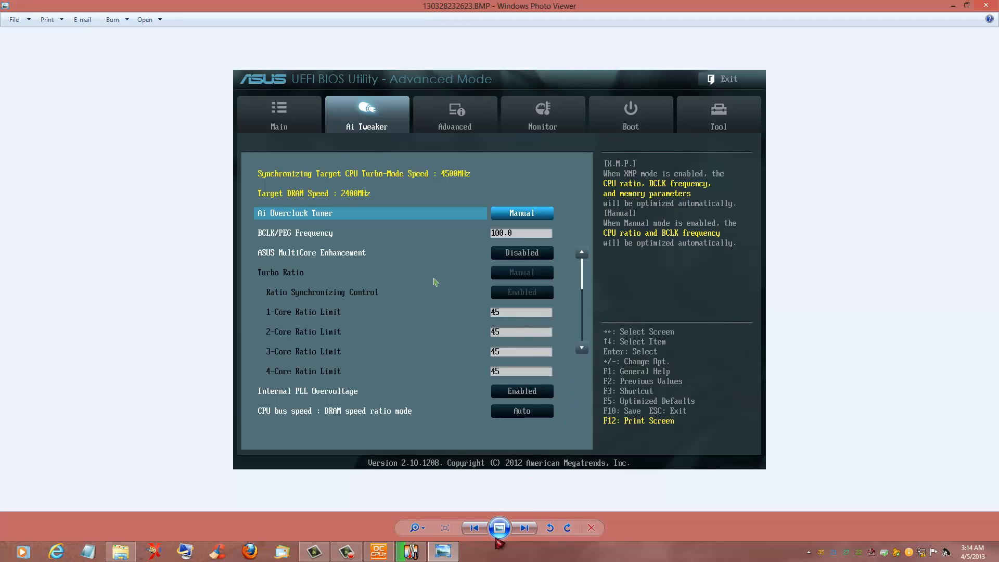
{"action": "mouse_move", "coordinate": [534, 529]}
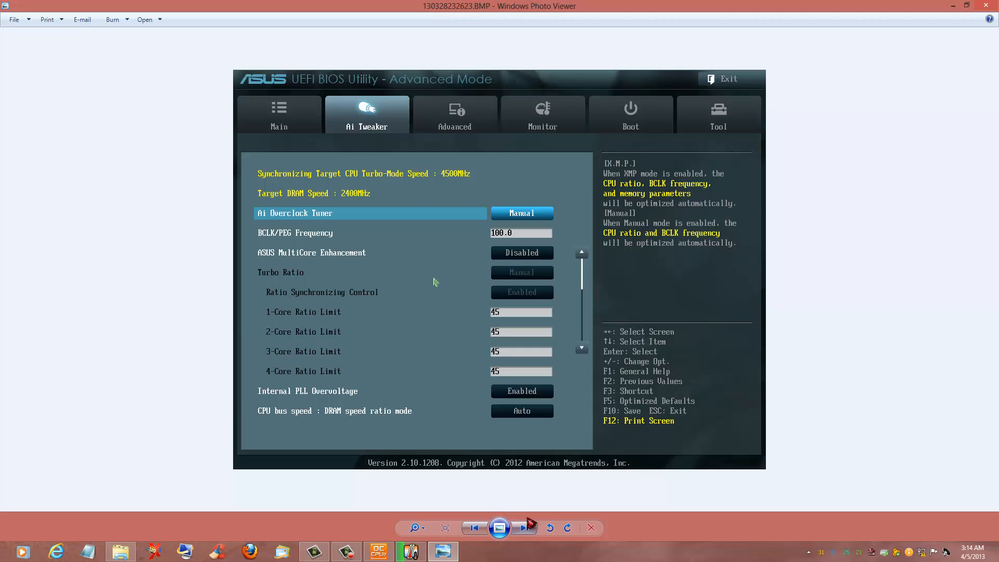
{"action": "mouse_move", "coordinate": [529, 528]}
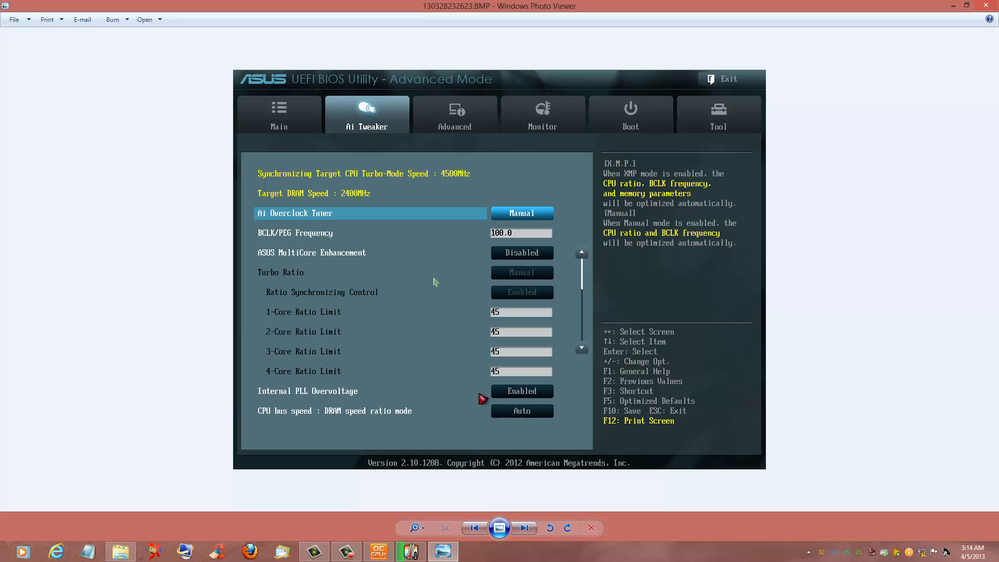
{"action": "mouse_move", "coordinate": [500, 399]}
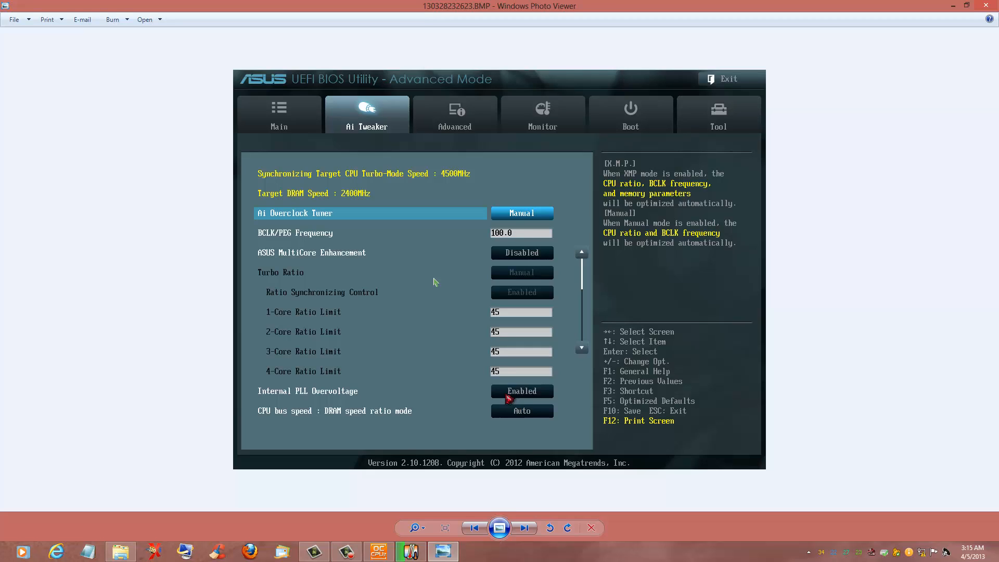
{"action": "mouse_move", "coordinate": [534, 415]}
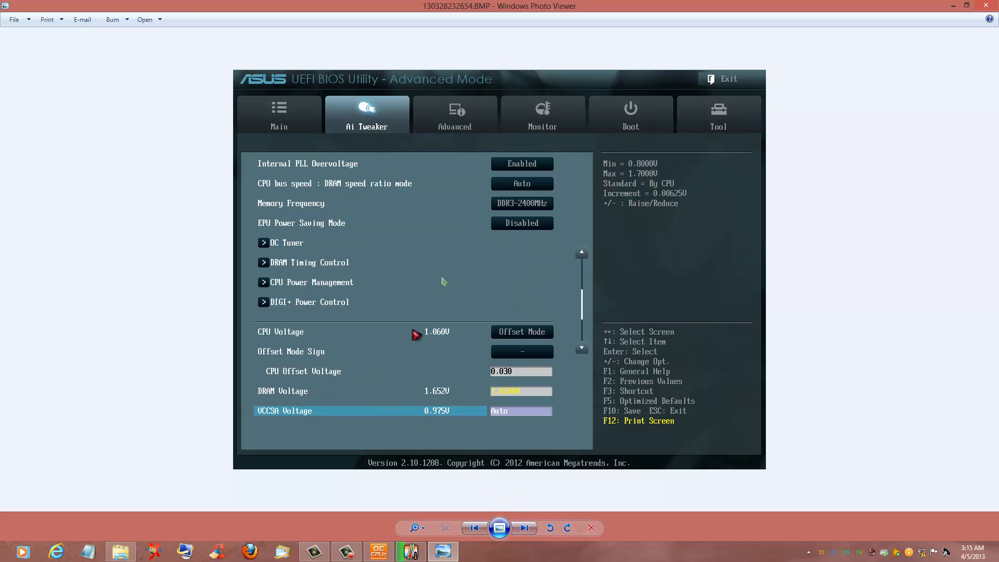
{"action": "mouse_move", "coordinate": [472, 177]}
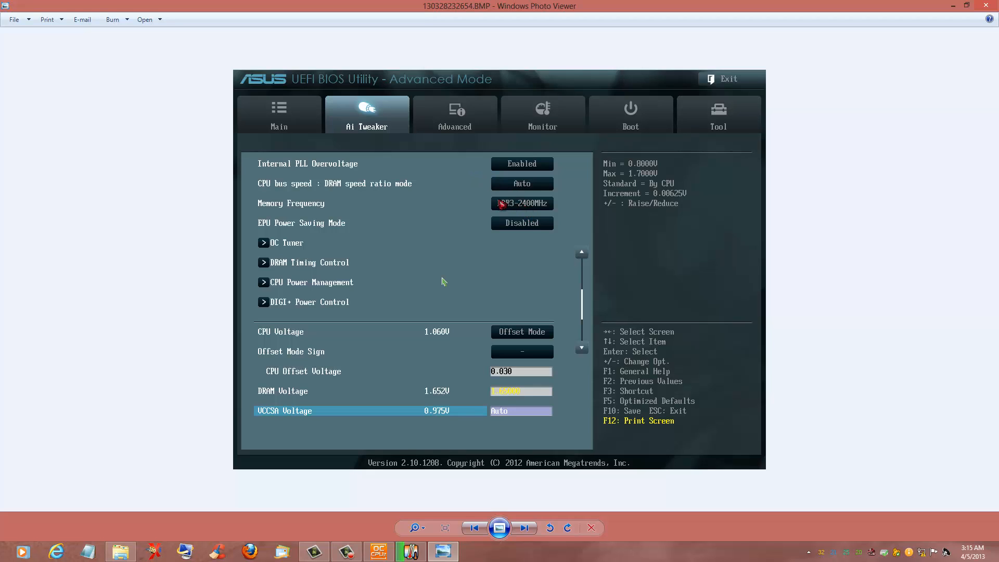
{"action": "mouse_move", "coordinate": [565, 221]}
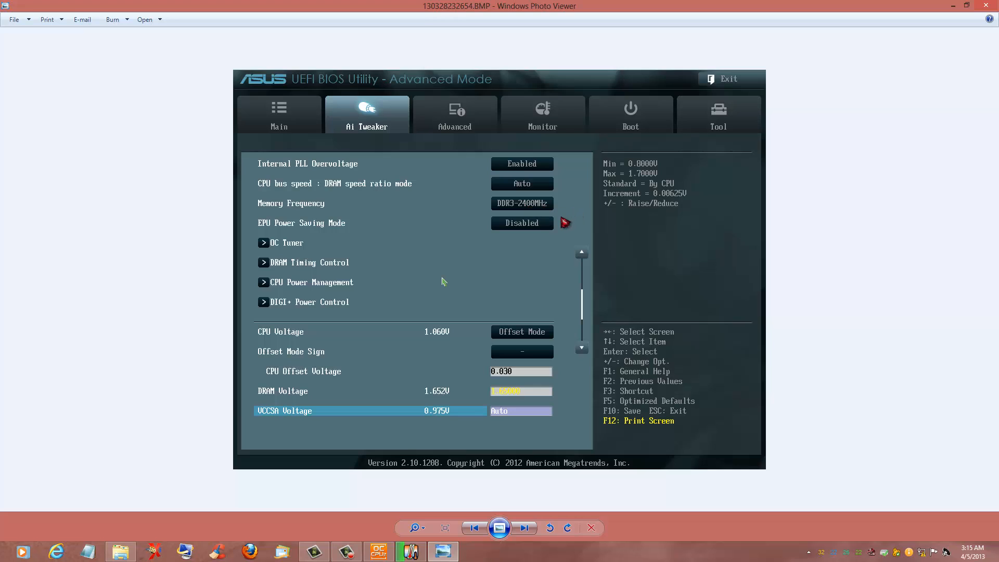
{"action": "mouse_move", "coordinate": [540, 222]}
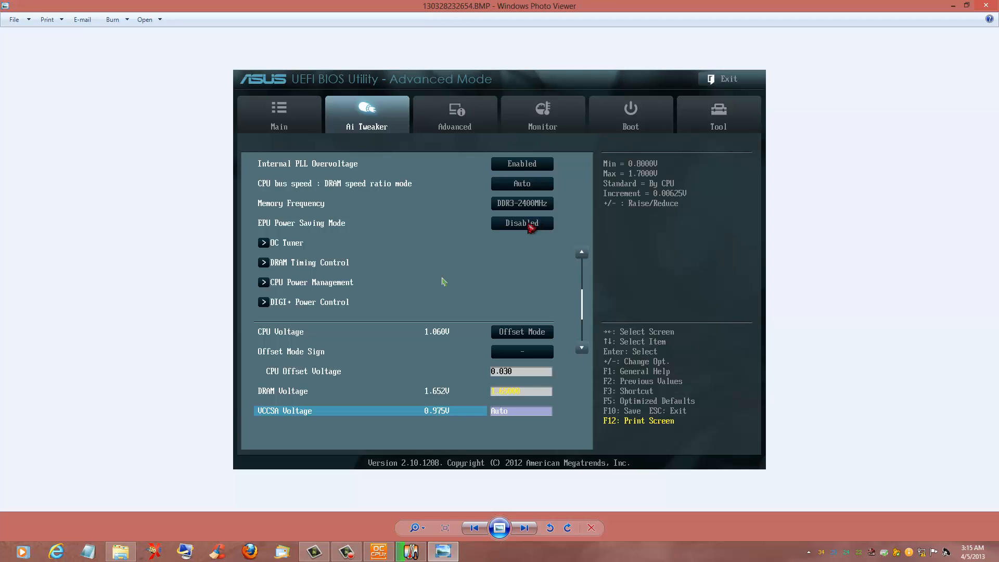
{"action": "mouse_move", "coordinate": [512, 233]}
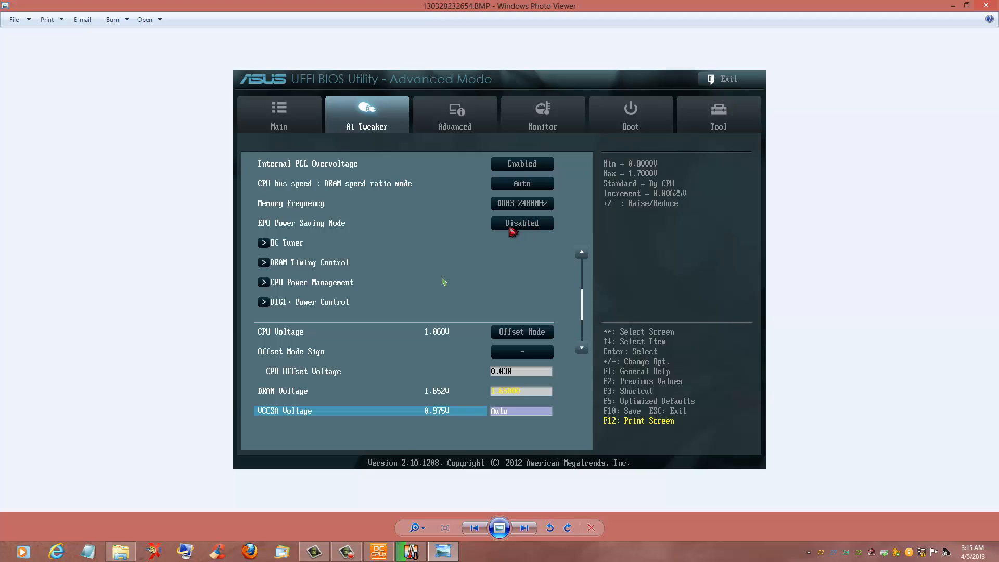
{"action": "mouse_move", "coordinate": [544, 207]}
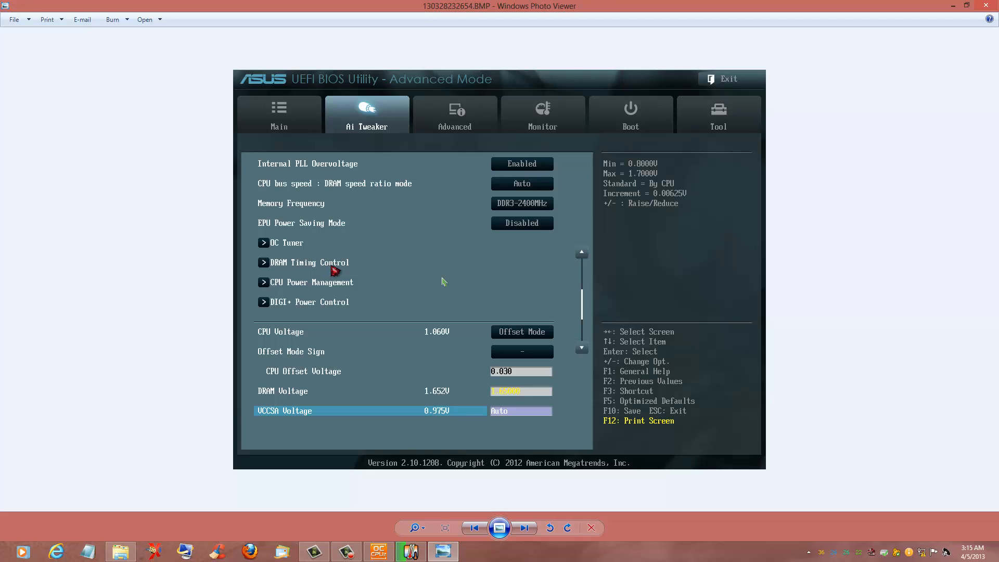
{"action": "mouse_move", "coordinate": [441, 281]}
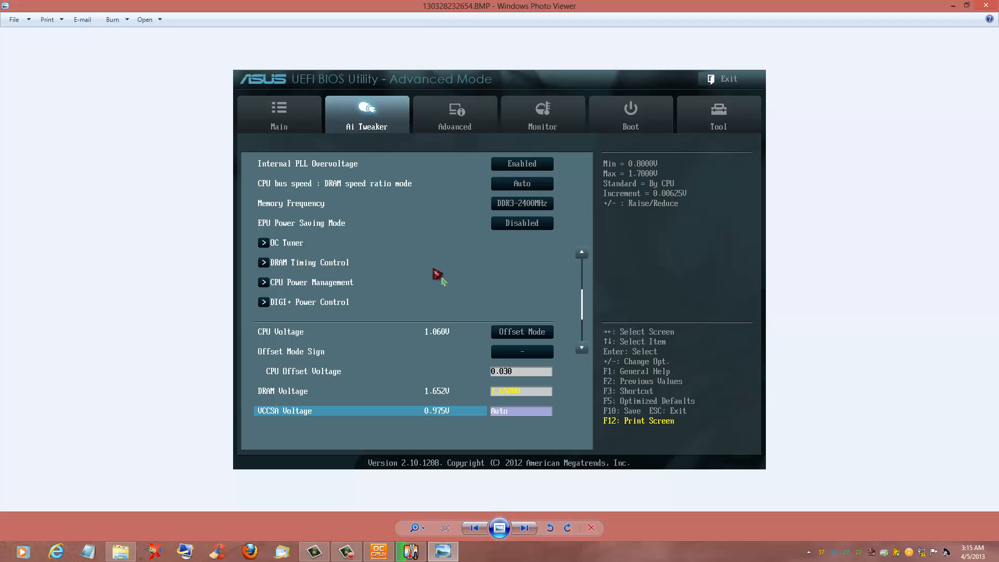
{"action": "mouse_move", "coordinate": [514, 296]}
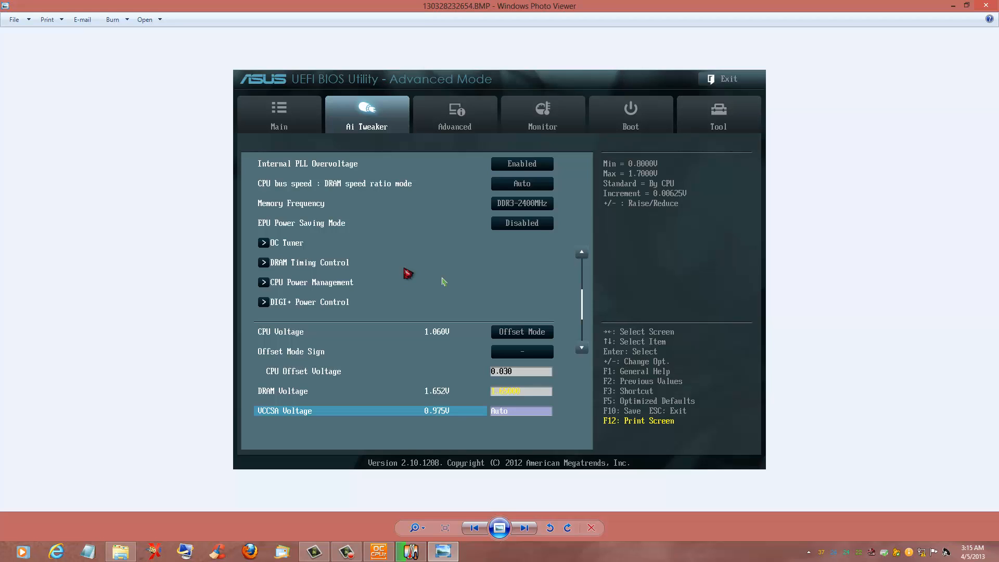
{"action": "mouse_move", "coordinate": [327, 293]}
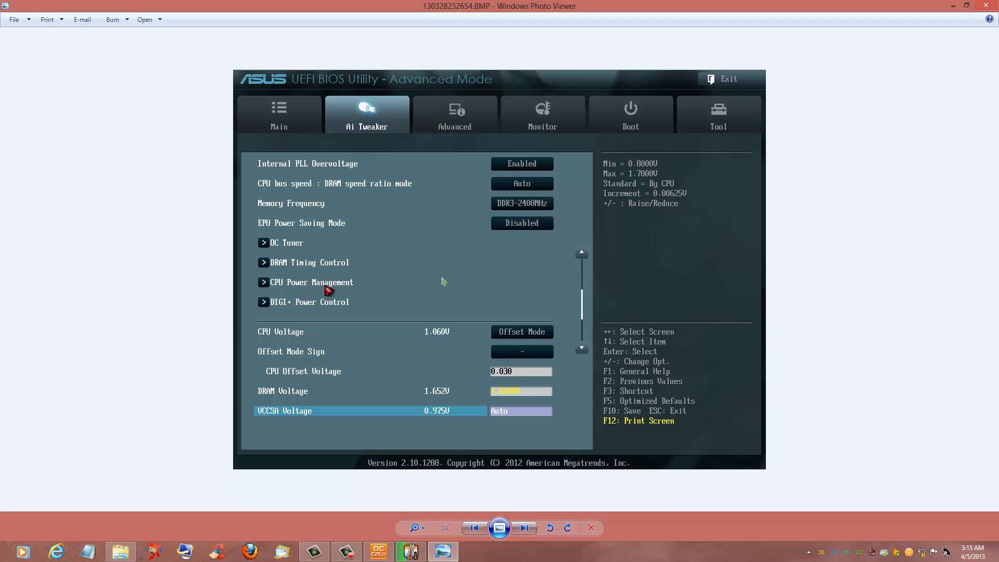
{"action": "mouse_move", "coordinate": [321, 308]}
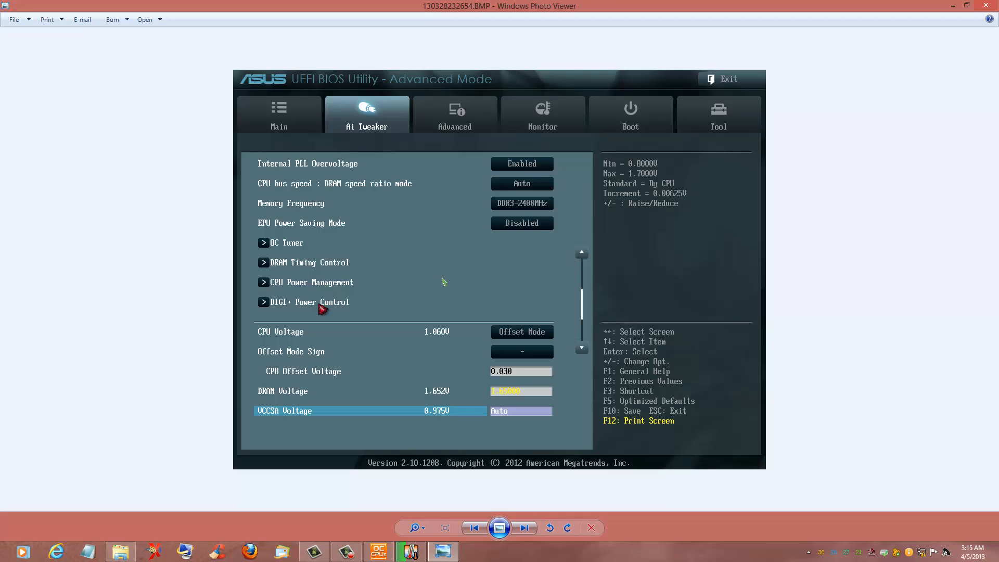
{"action": "mouse_move", "coordinate": [528, 375]}
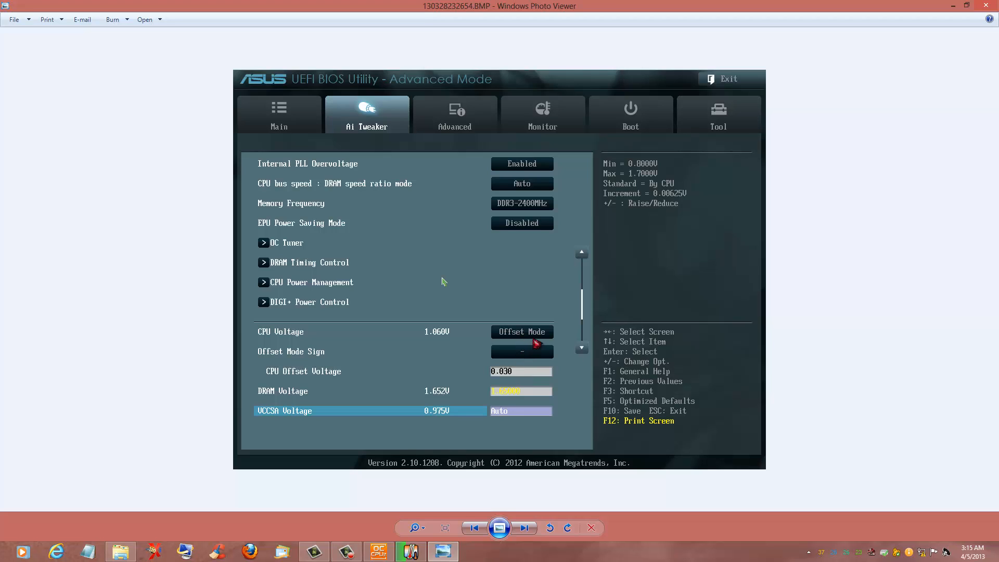
{"action": "mouse_move", "coordinate": [541, 343]}
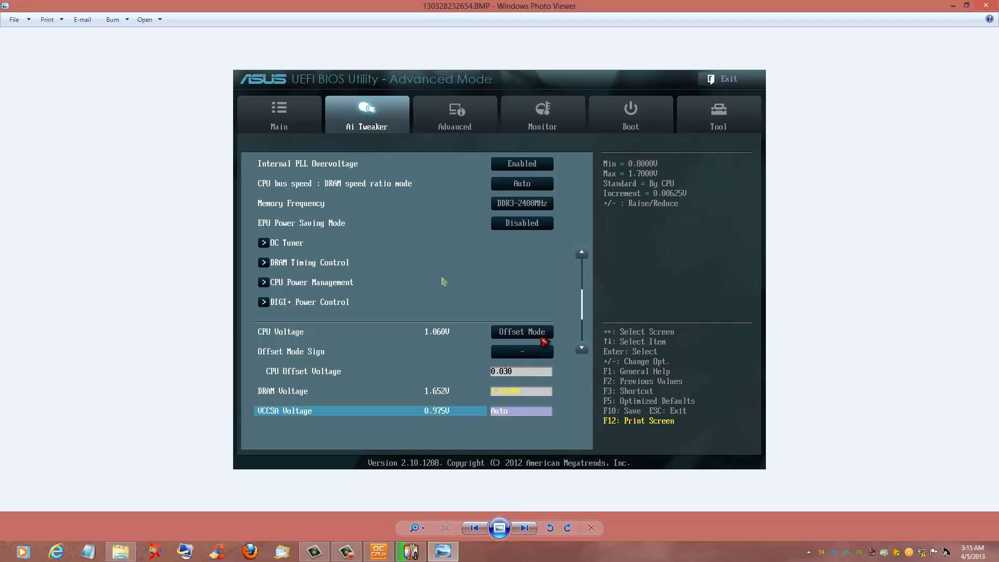
{"action": "mouse_move", "coordinate": [522, 381]}
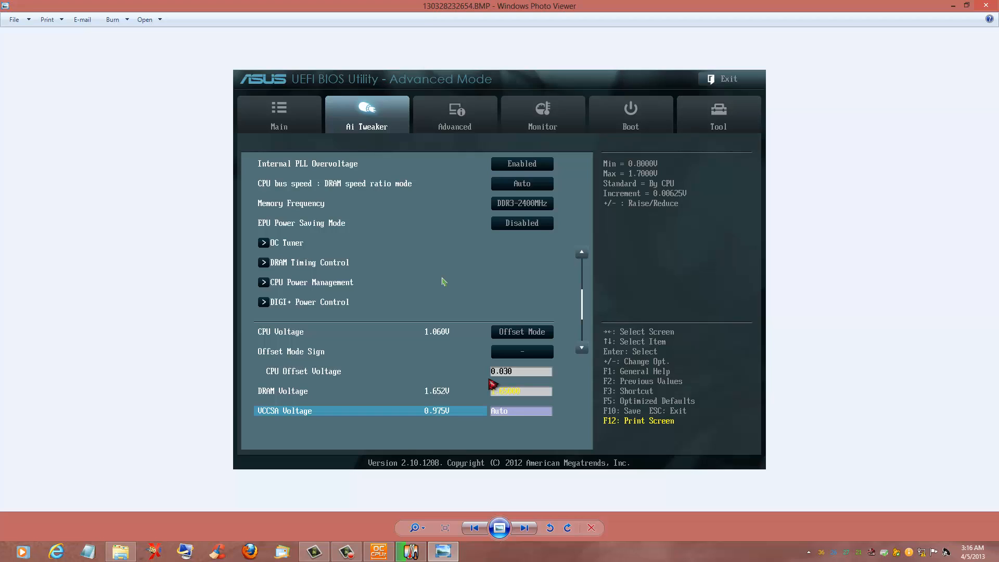
{"action": "mouse_move", "coordinate": [585, 396]}
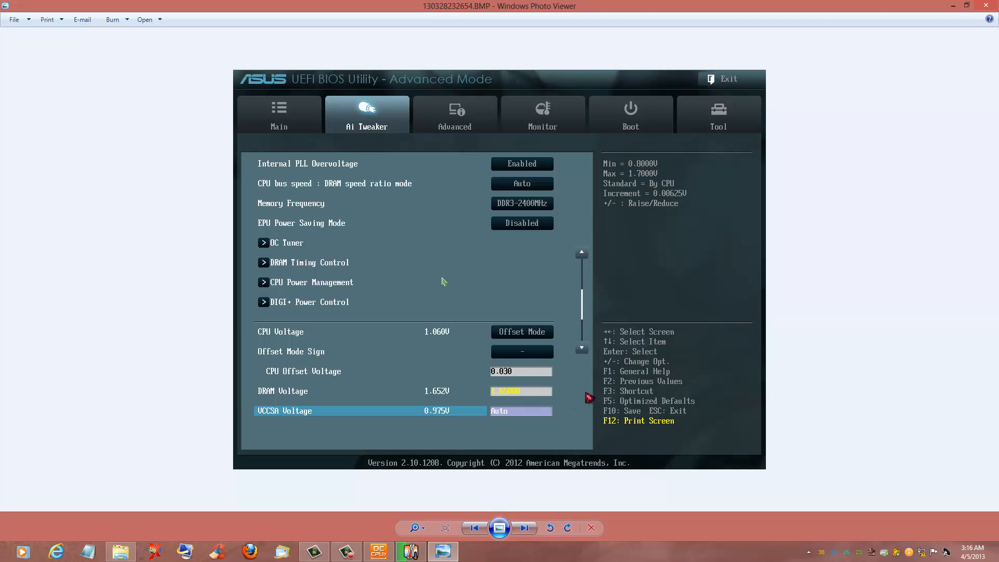
{"action": "mouse_move", "coordinate": [598, 384]}
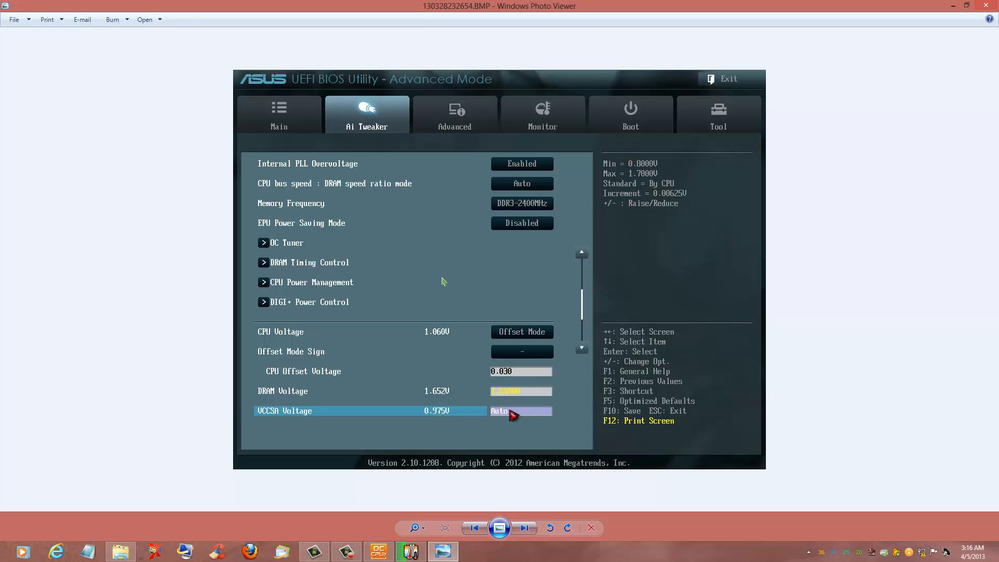
{"action": "mouse_move", "coordinate": [525, 489]}
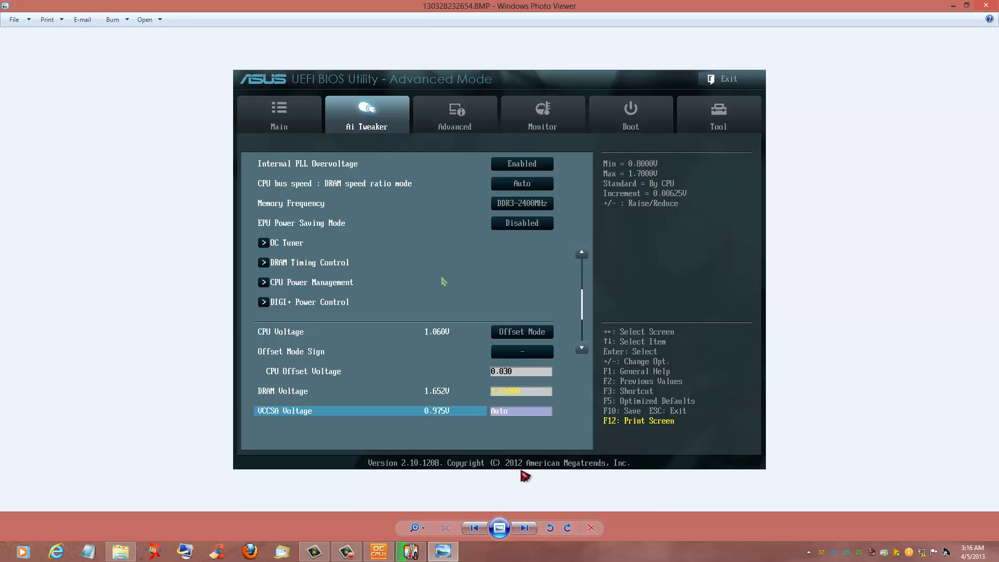
{"action": "mouse_move", "coordinate": [587, 428]}
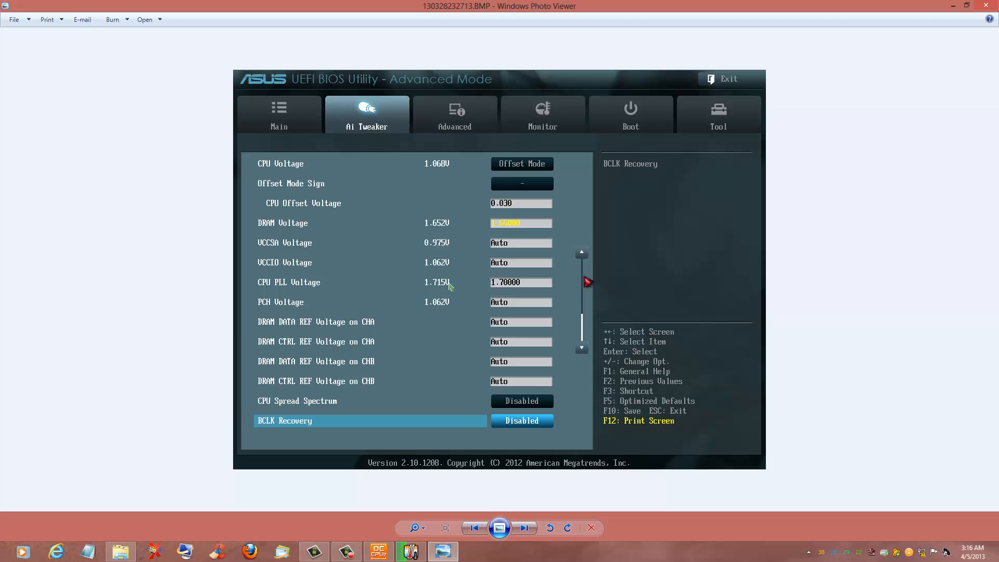
{"action": "mouse_move", "coordinate": [511, 249]}
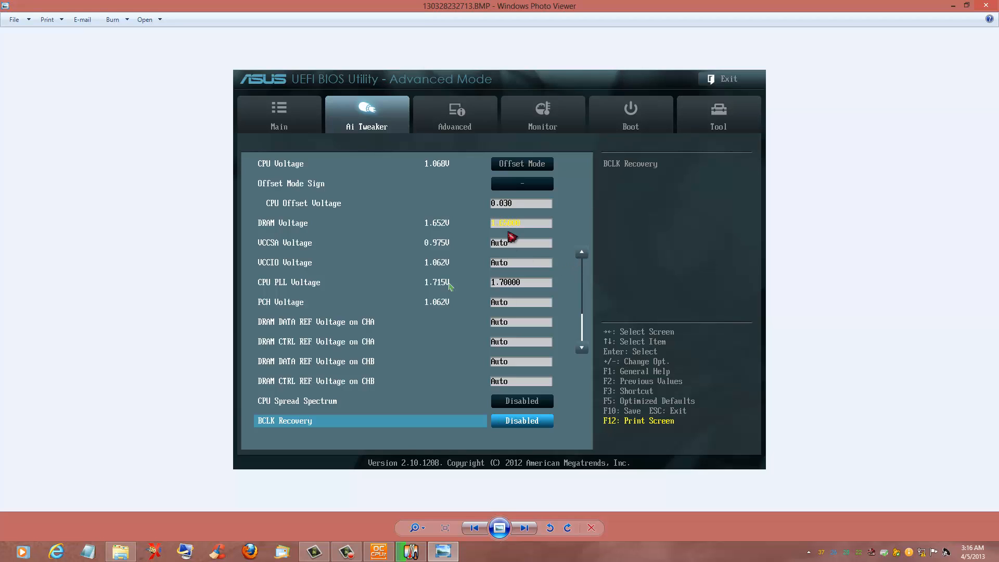
{"action": "mouse_move", "coordinate": [468, 228]}
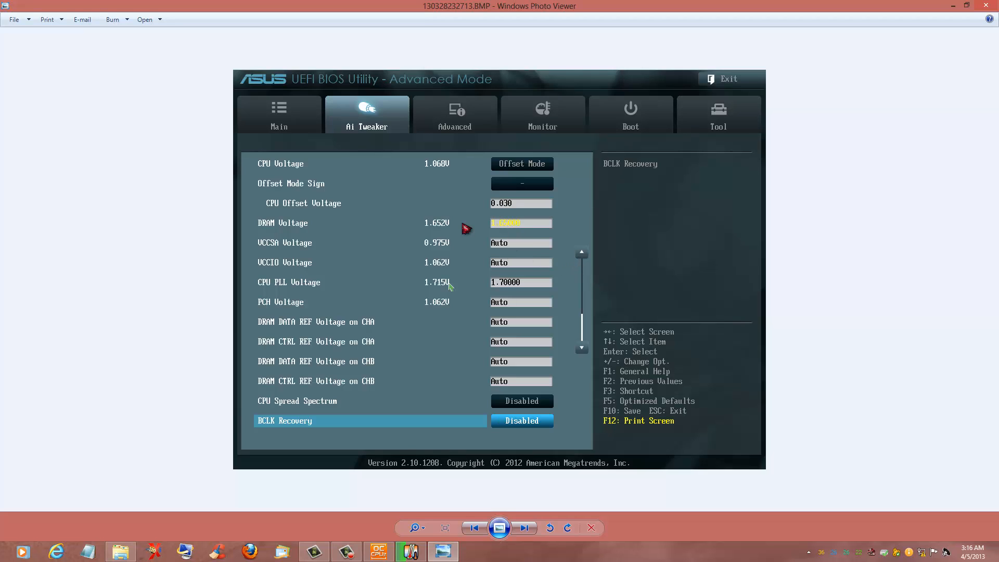
{"action": "mouse_move", "coordinate": [560, 244]}
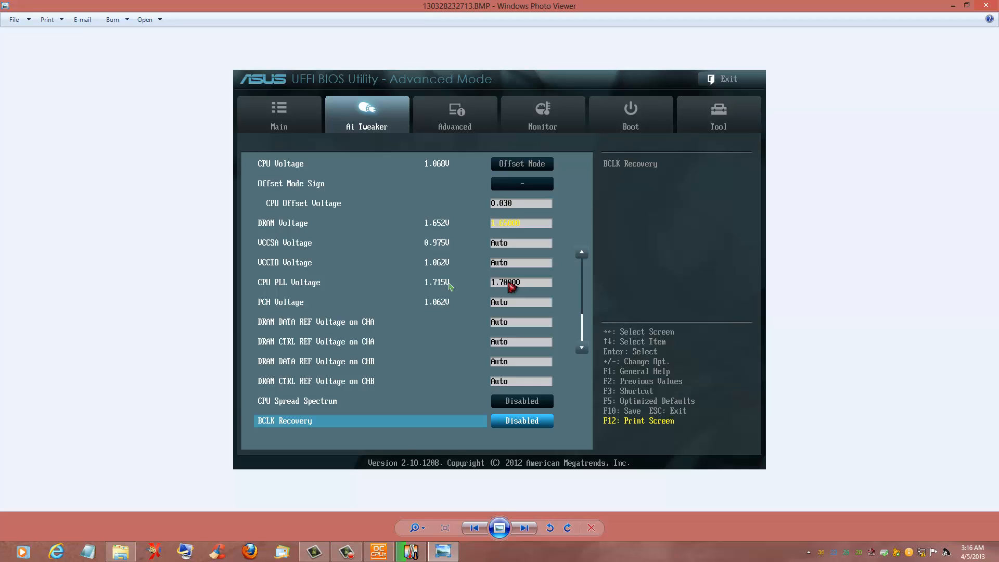
{"action": "mouse_move", "coordinate": [585, 310]}
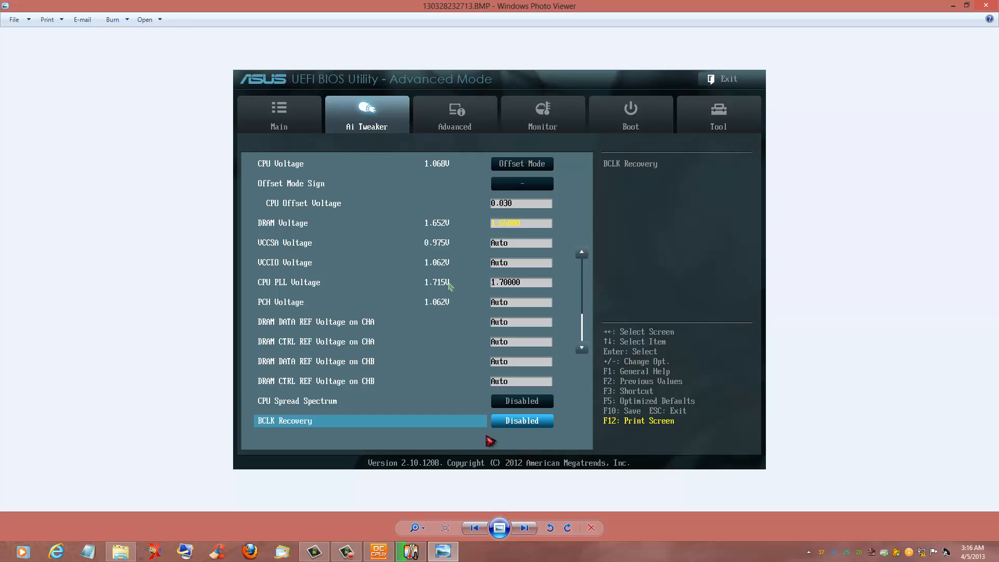
{"action": "mouse_move", "coordinate": [423, 417]}
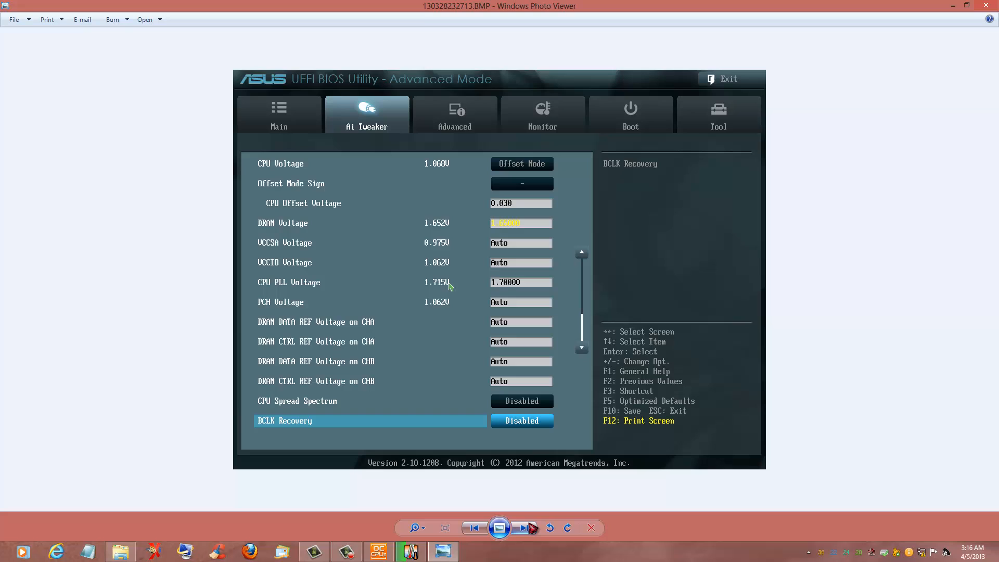
{"action": "mouse_move", "coordinate": [525, 533]}
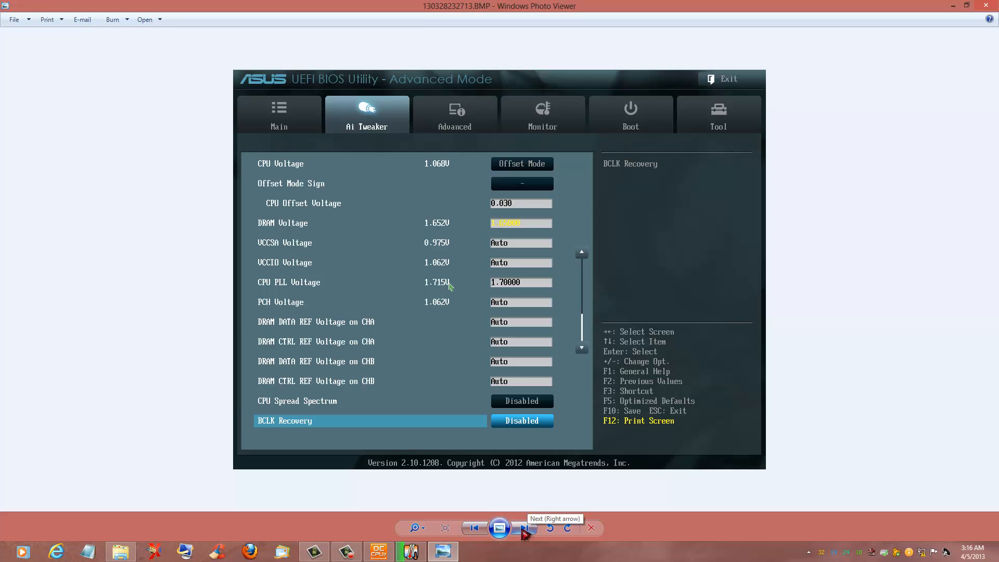
- Advance to the CPU Power Management screenshot with CPU Ratio 45 and SpeedStep enabled
{"action": "left_click", "coordinate": [524, 527]}
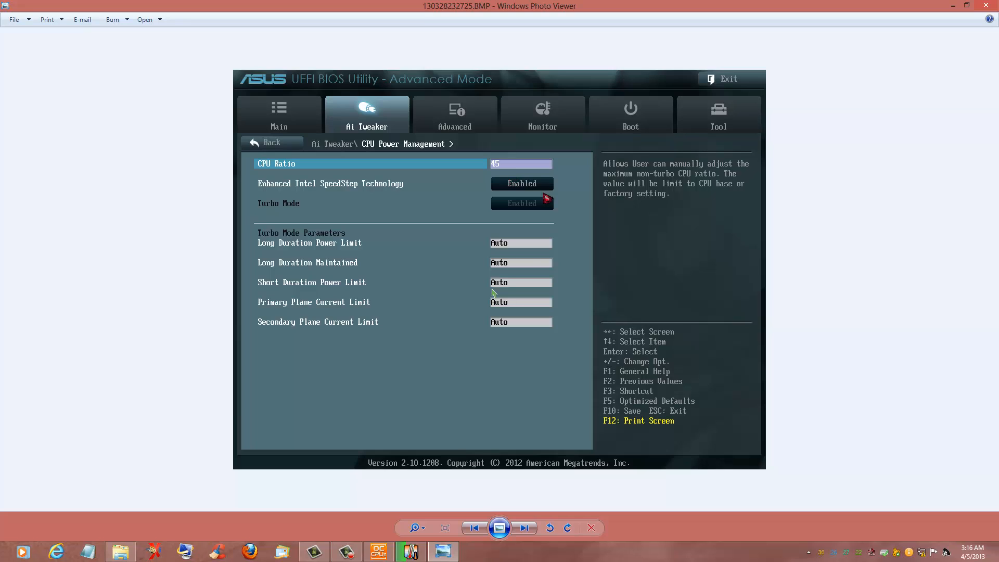
{"action": "mouse_move", "coordinate": [547, 217]}
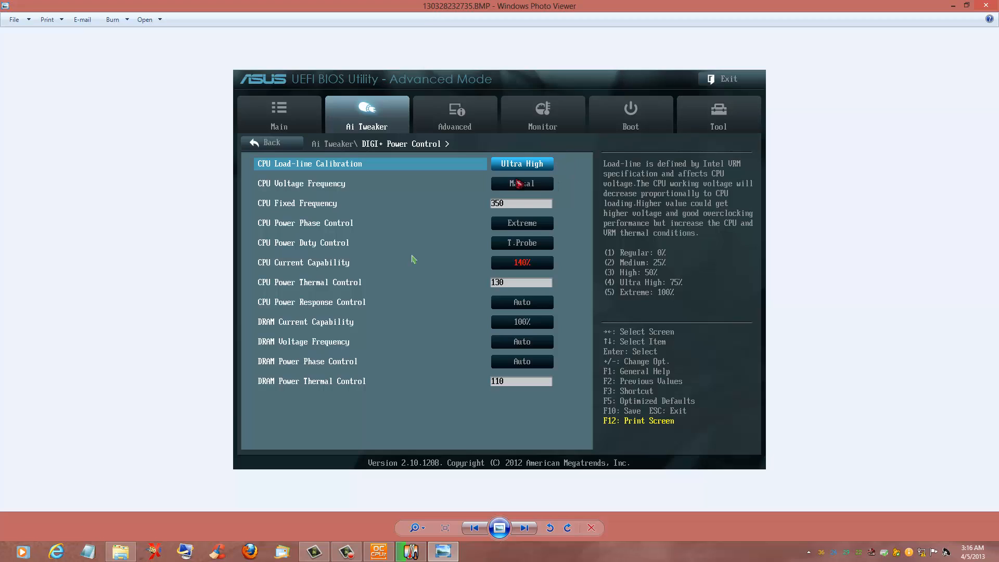
{"action": "mouse_move", "coordinate": [552, 204]}
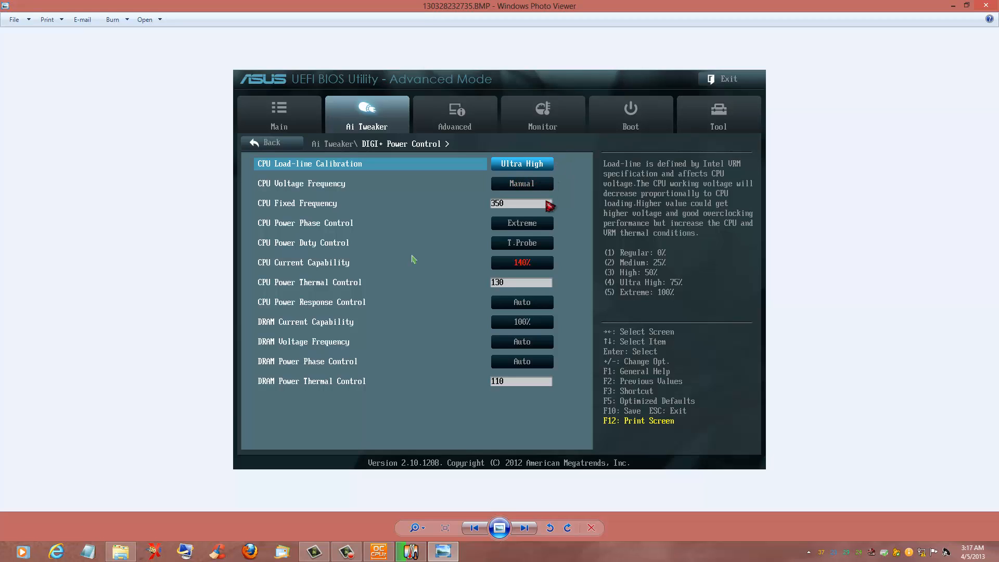
{"action": "mouse_move", "coordinate": [492, 192]}
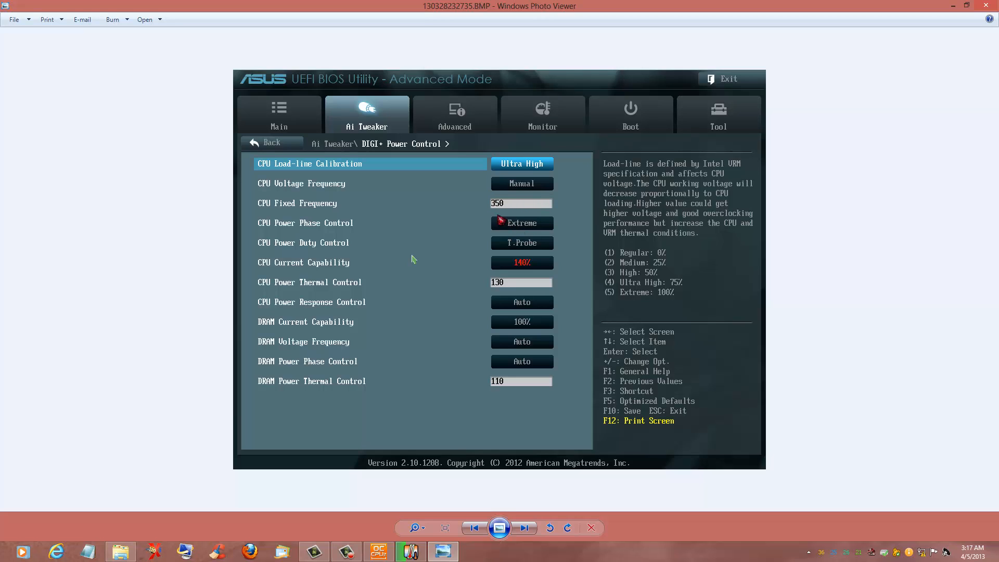
{"action": "mouse_move", "coordinate": [524, 203]}
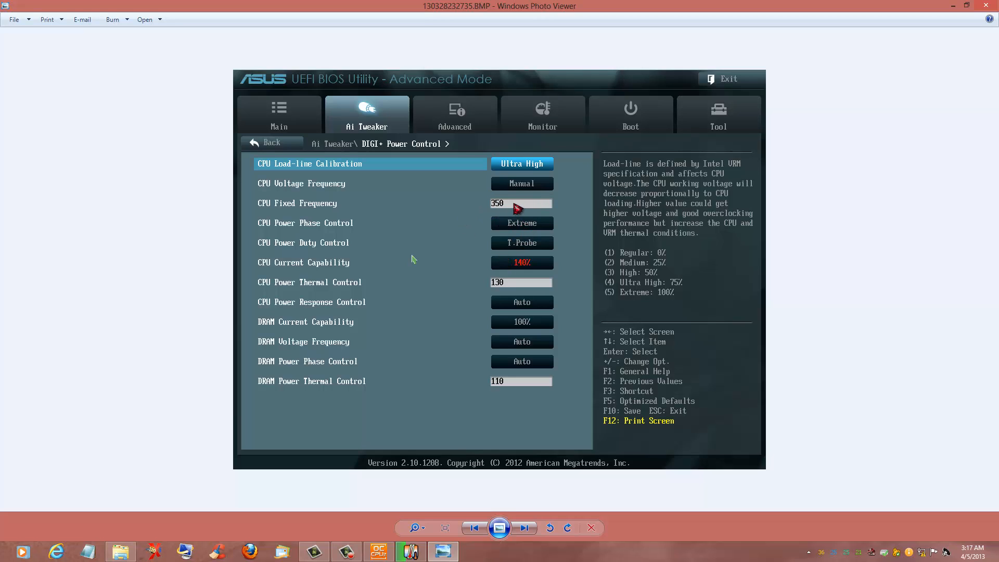
{"action": "mouse_move", "coordinate": [534, 227]}
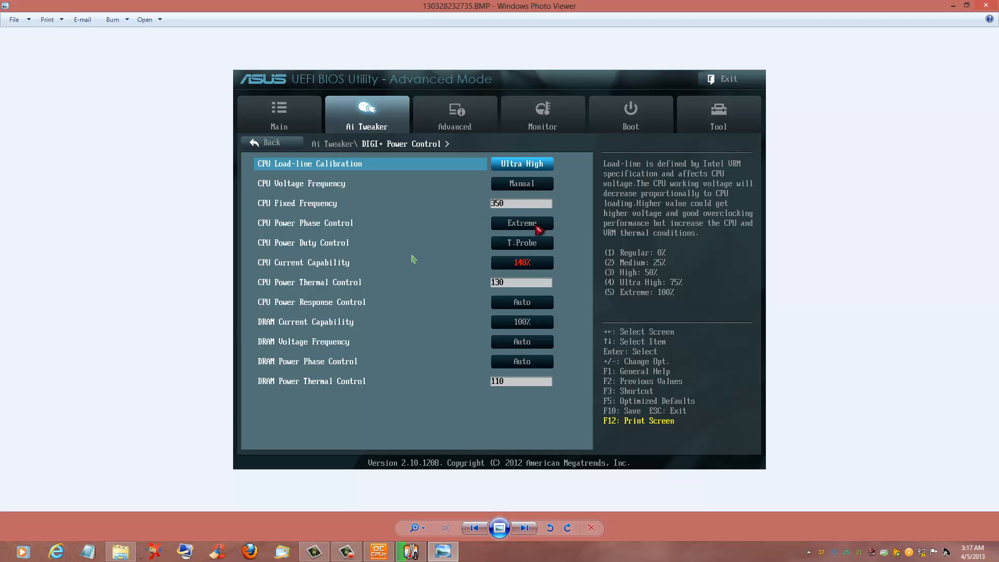
{"action": "mouse_move", "coordinate": [581, 233]}
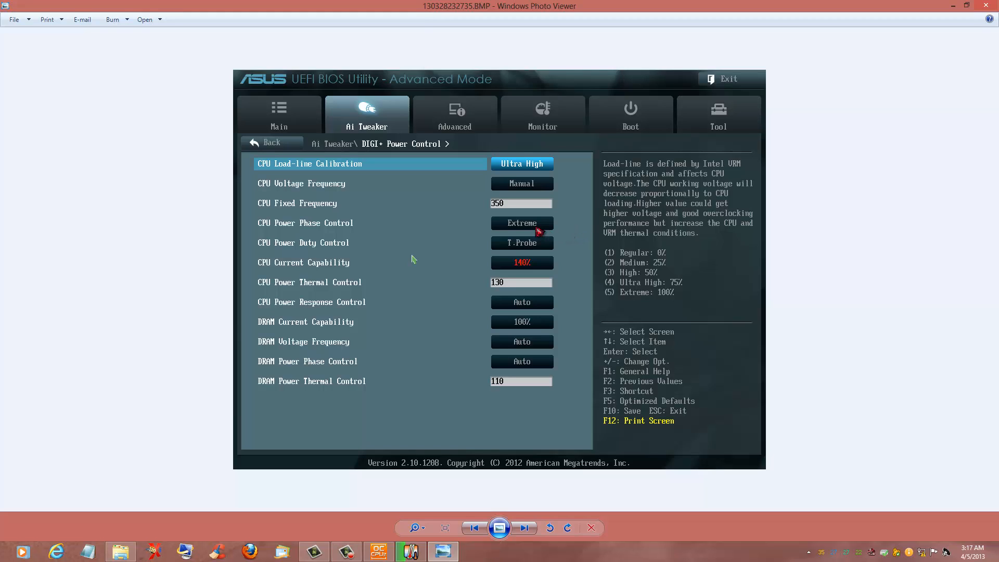
{"action": "mouse_move", "coordinate": [537, 224]}
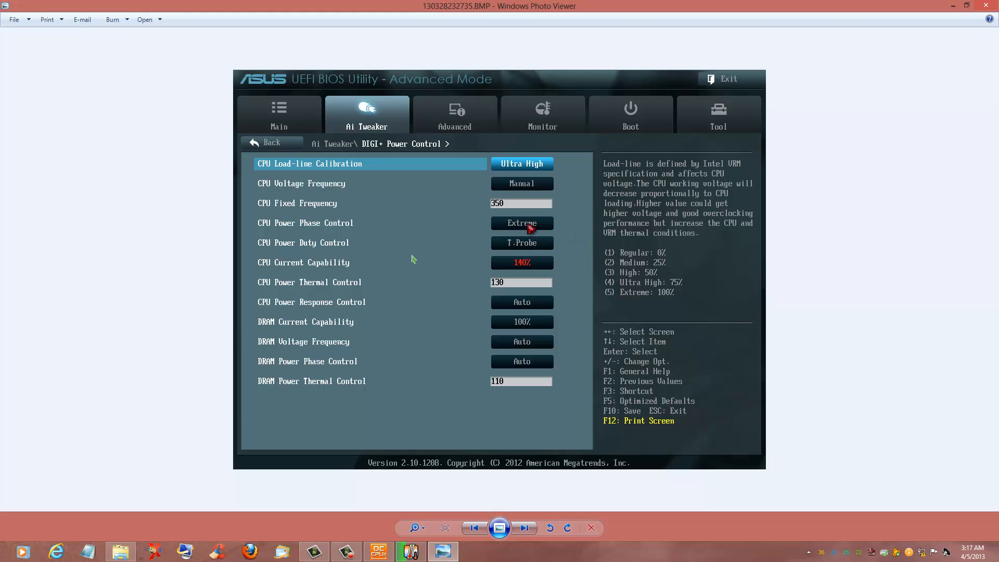
{"action": "mouse_move", "coordinate": [523, 230]}
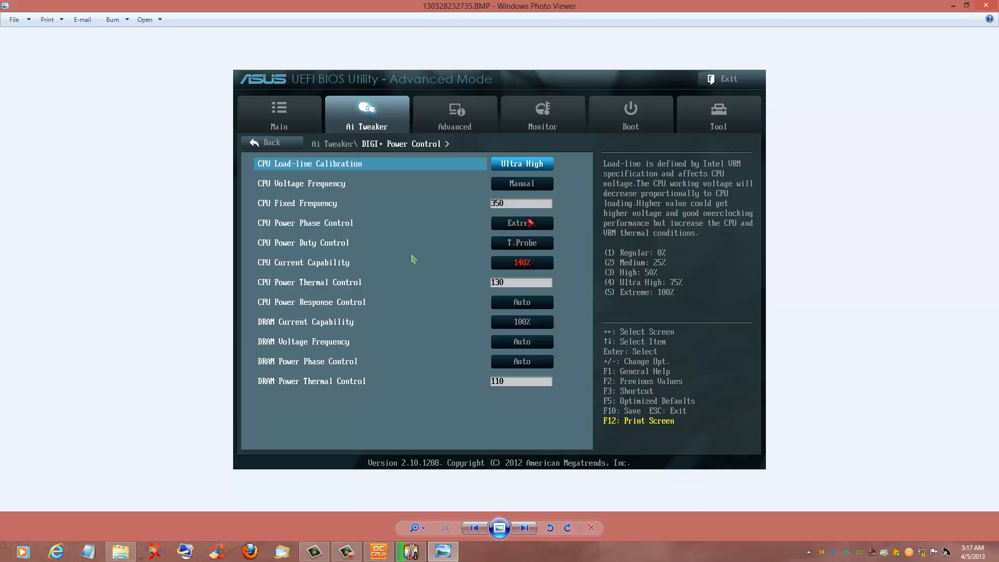
{"action": "mouse_move", "coordinate": [516, 246]}
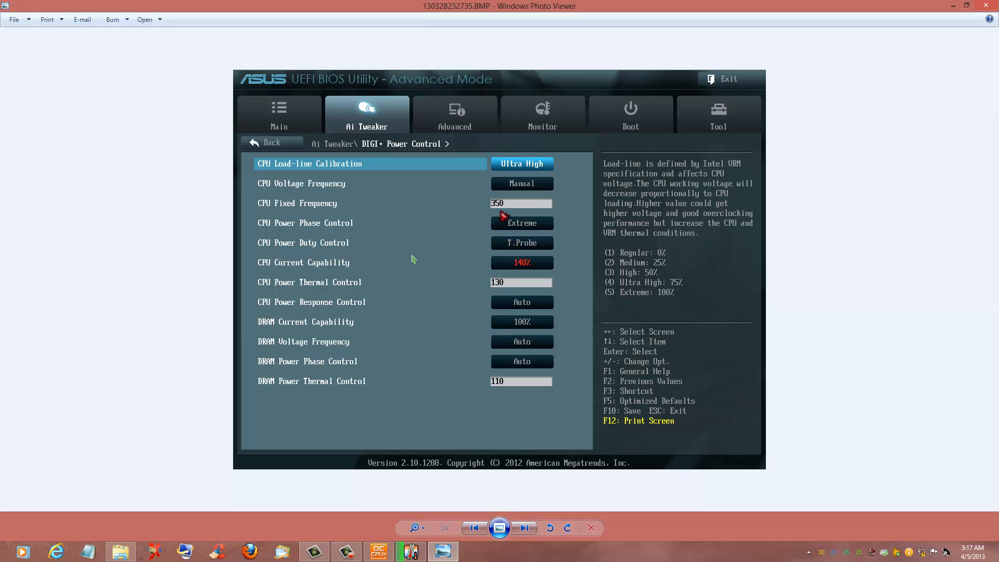
{"action": "mouse_move", "coordinate": [545, 281]}
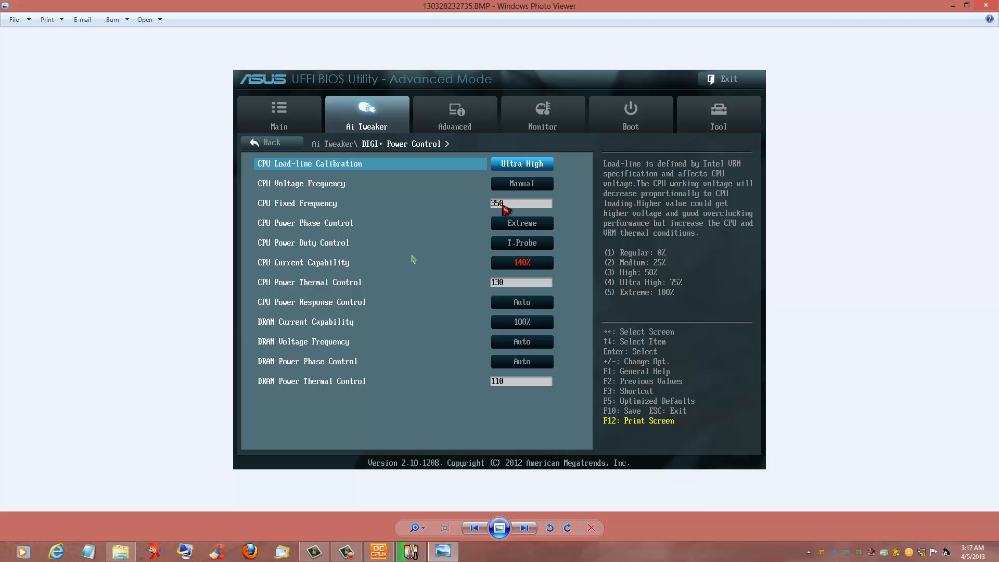
{"action": "mouse_move", "coordinate": [545, 275]}
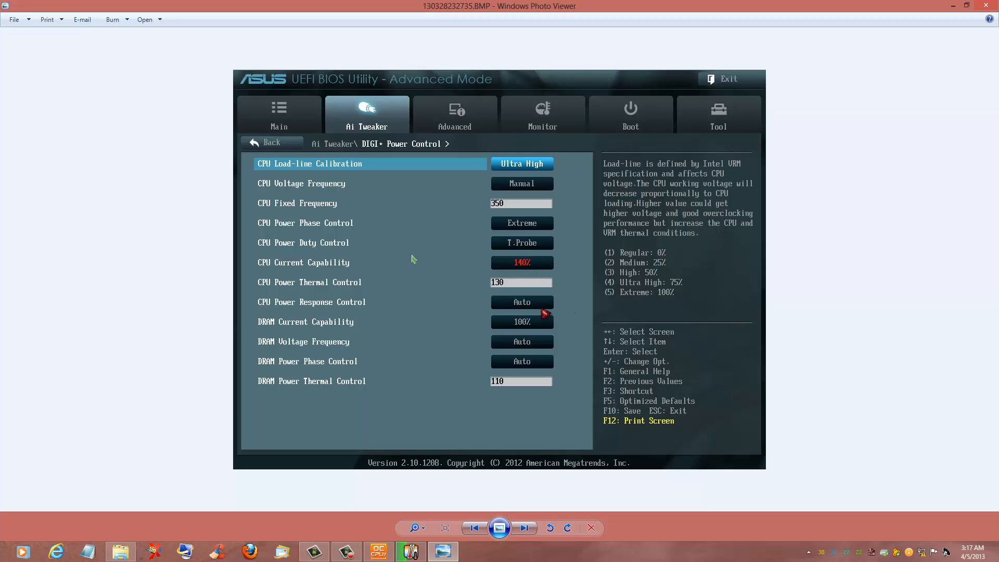
{"action": "mouse_move", "coordinate": [519, 286]}
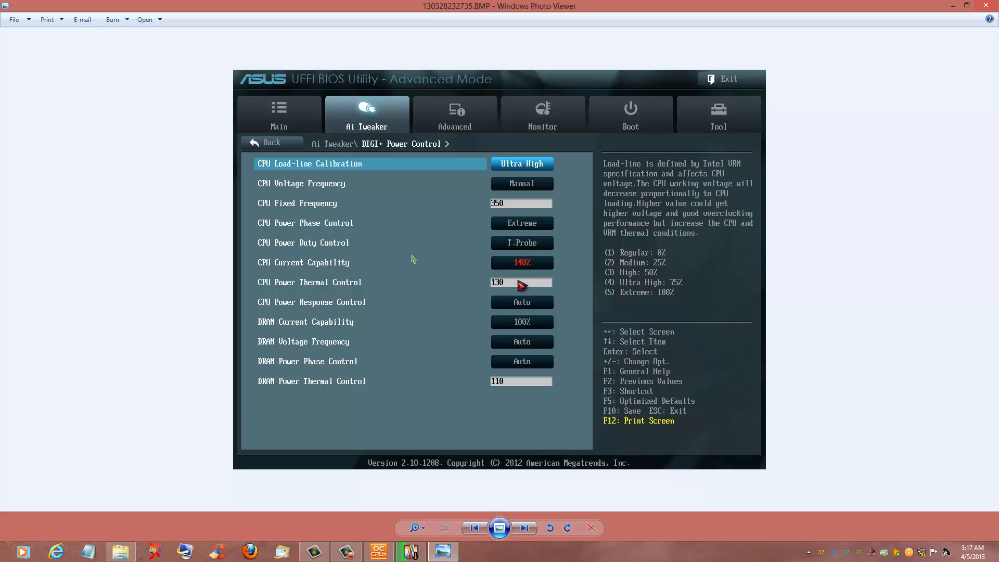
{"action": "mouse_move", "coordinate": [538, 422]}
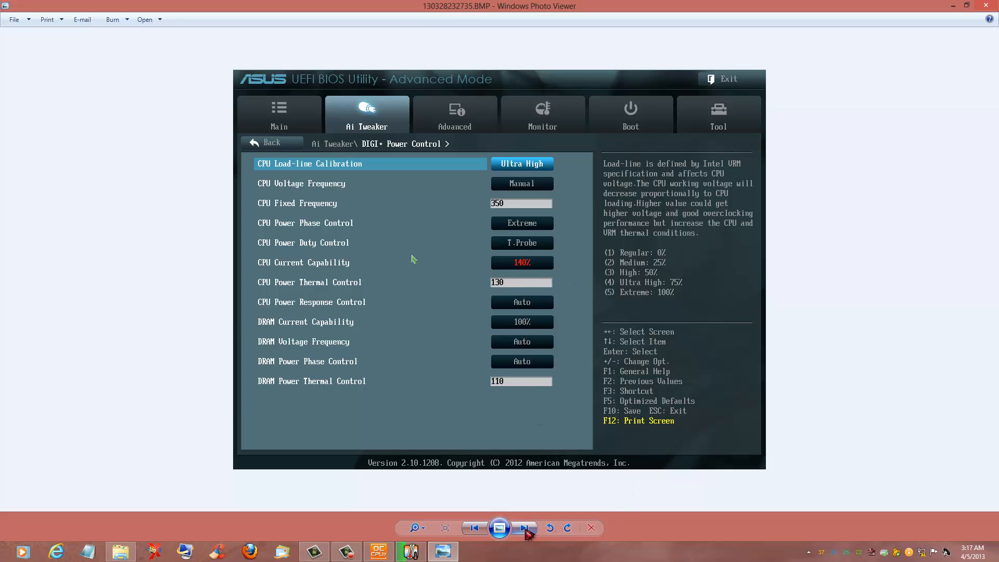
- Advance to the Advanced CPU Configuration screenshot with Virtualization disabled and prefetchers enabled
{"action": "left_click", "coordinate": [523, 527]}
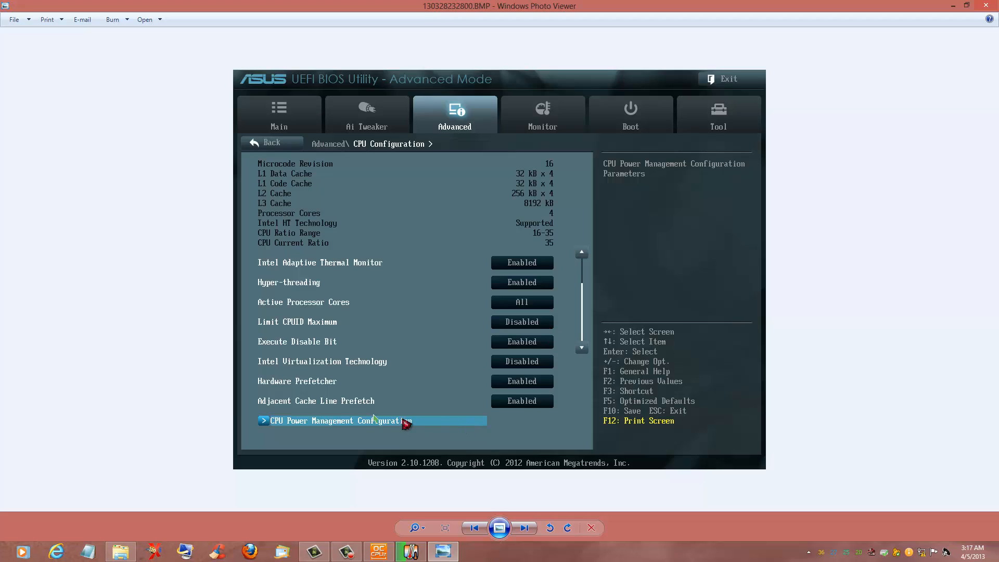
{"action": "mouse_move", "coordinate": [525, 475]}
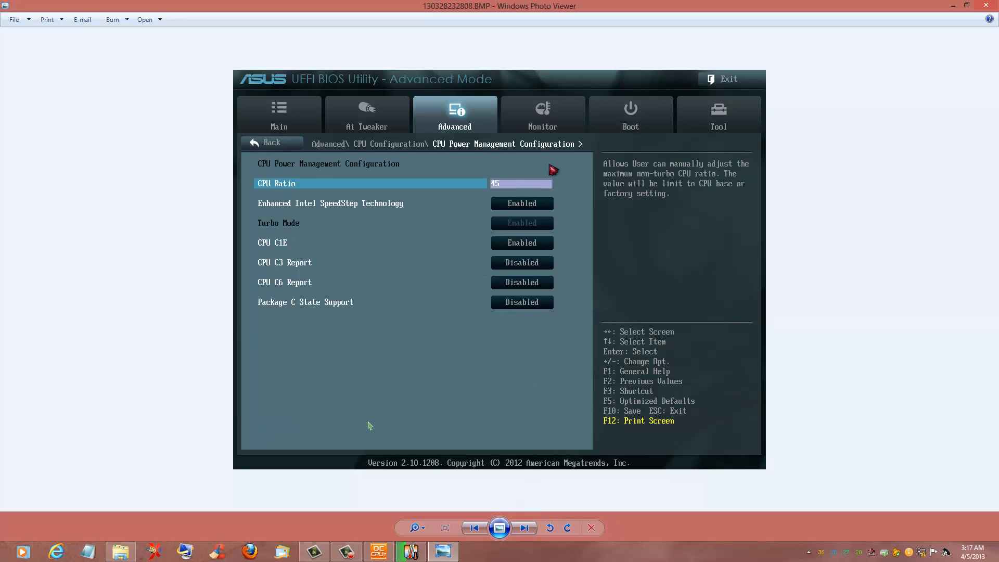
{"action": "mouse_move", "coordinate": [262, 246]}
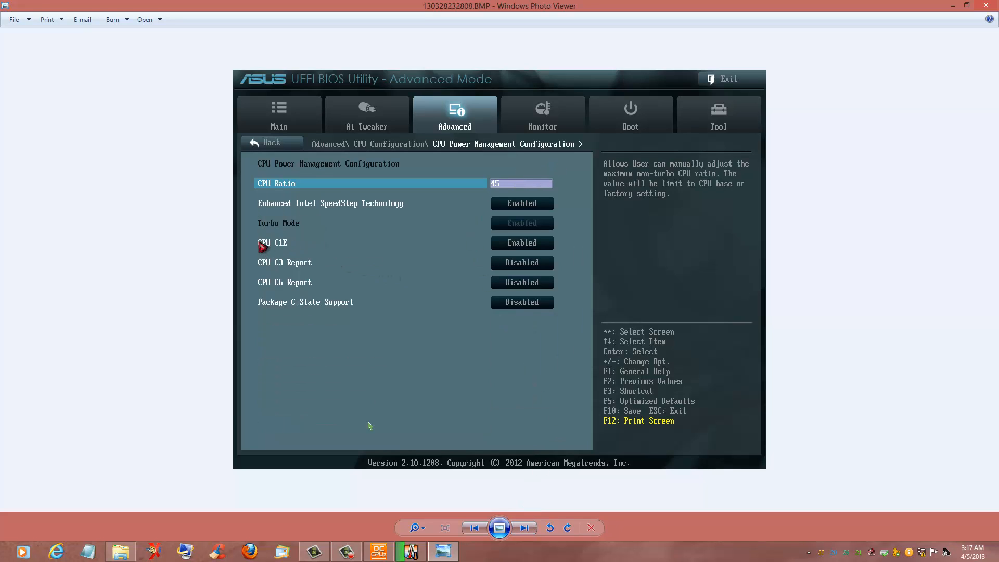
{"action": "mouse_move", "coordinate": [484, 256]}
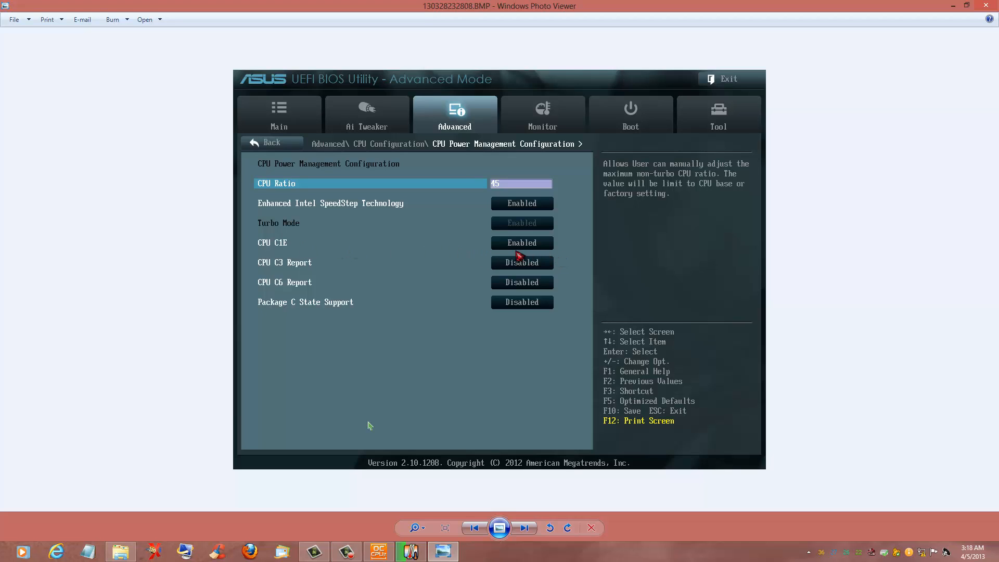
{"action": "mouse_move", "coordinate": [516, 260]}
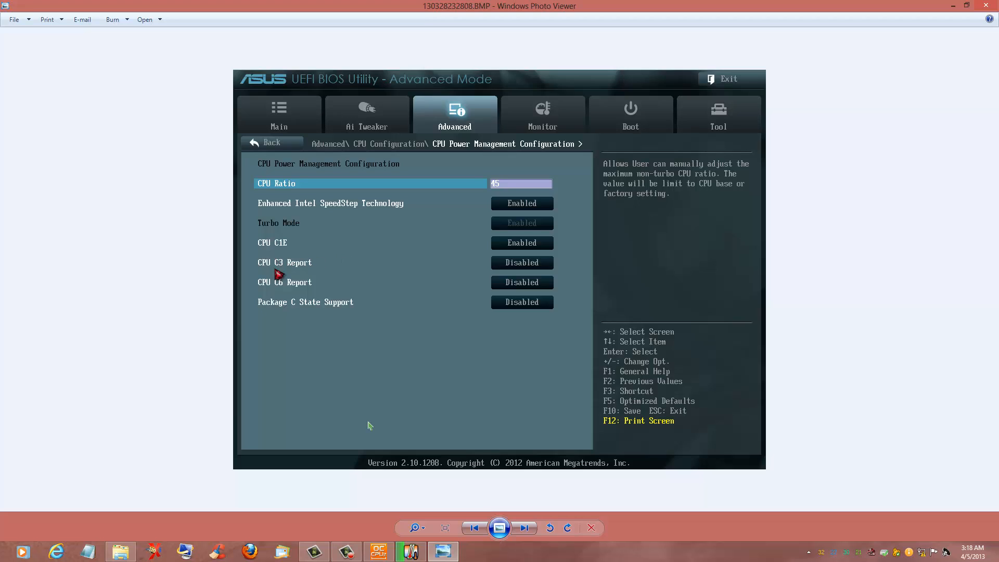
{"action": "mouse_move", "coordinate": [281, 287]}
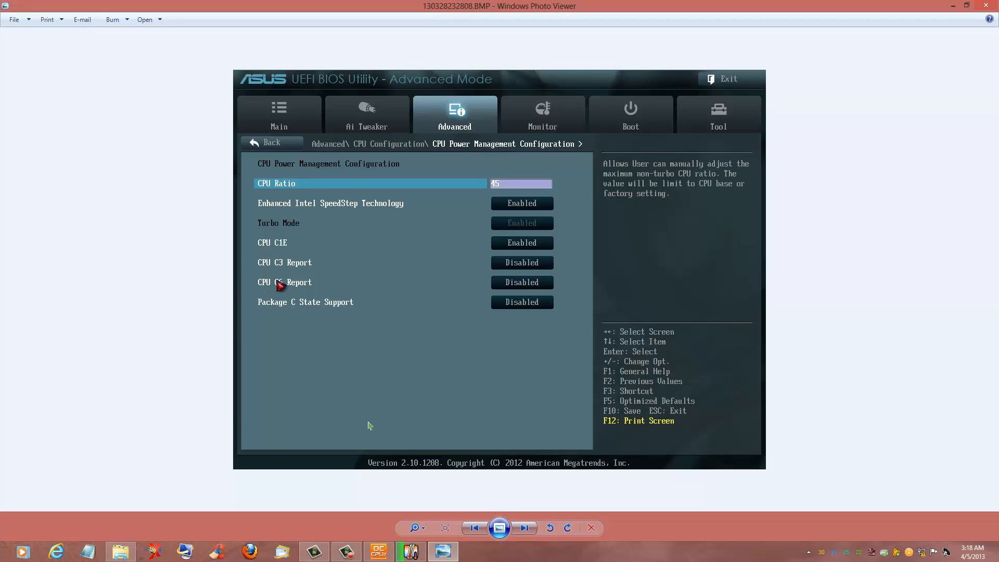
{"action": "mouse_move", "coordinate": [398, 298]}
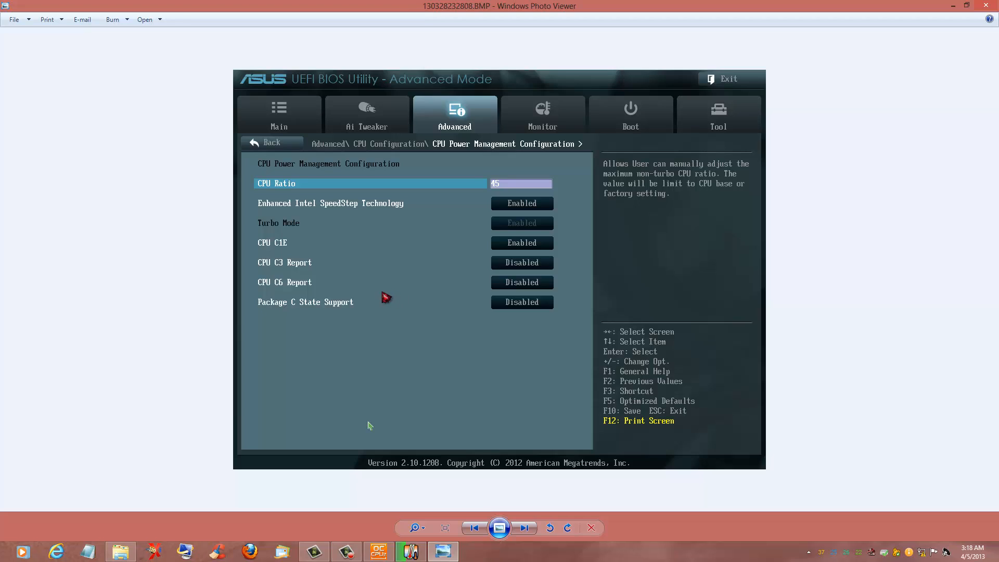
{"action": "mouse_move", "coordinate": [291, 244]}
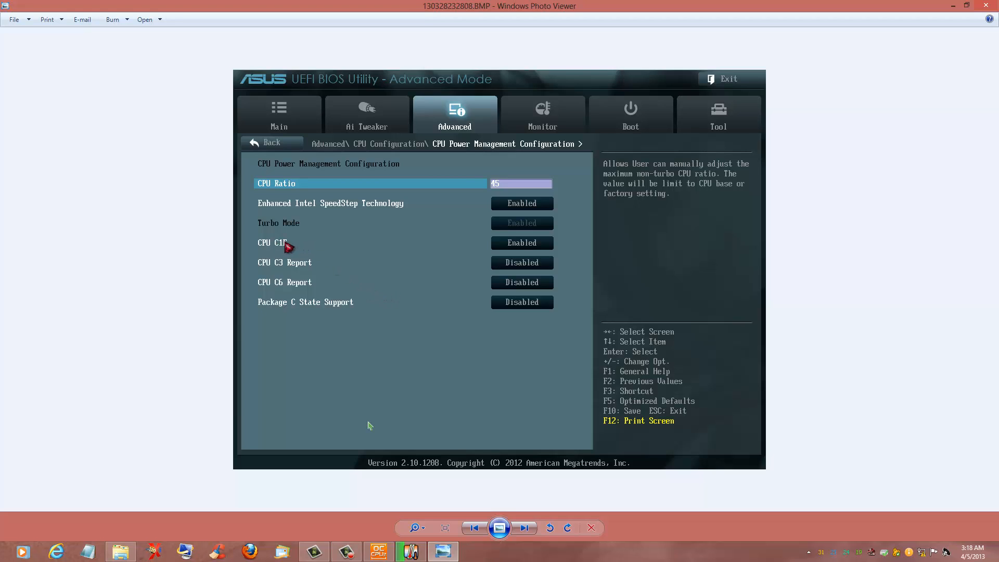
{"action": "mouse_move", "coordinate": [298, 285]}
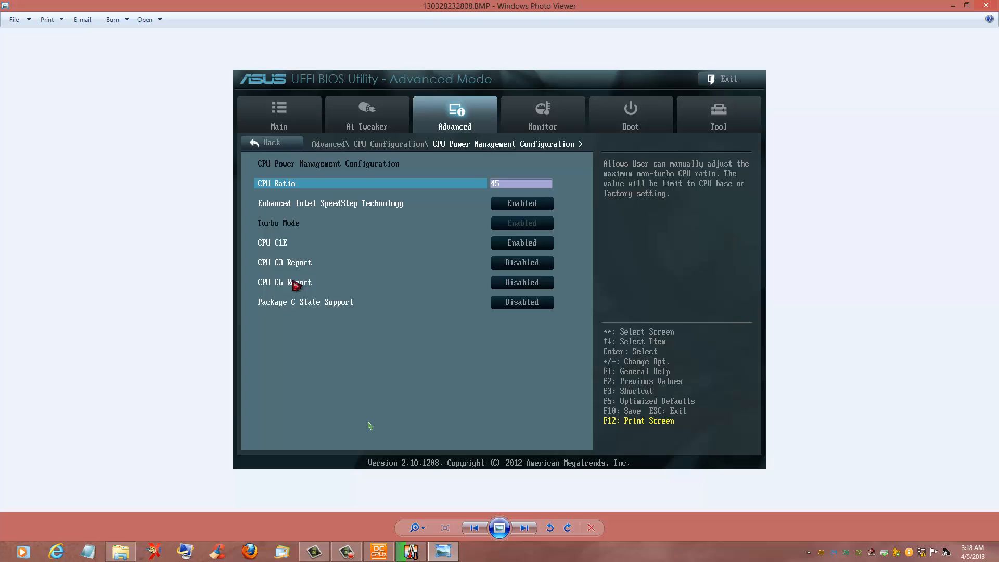
{"action": "mouse_move", "coordinate": [320, 244]}
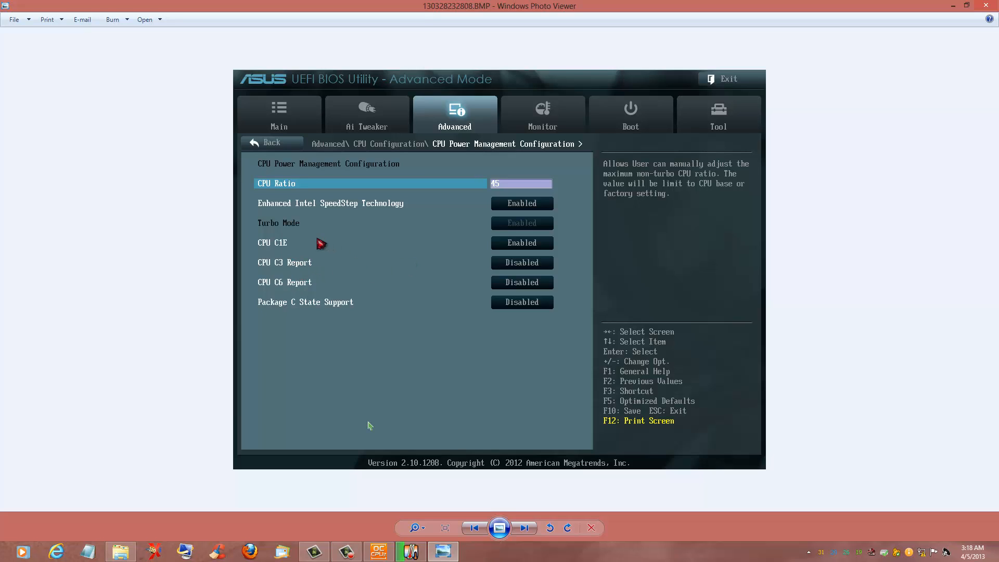
{"action": "mouse_move", "coordinate": [347, 258]}
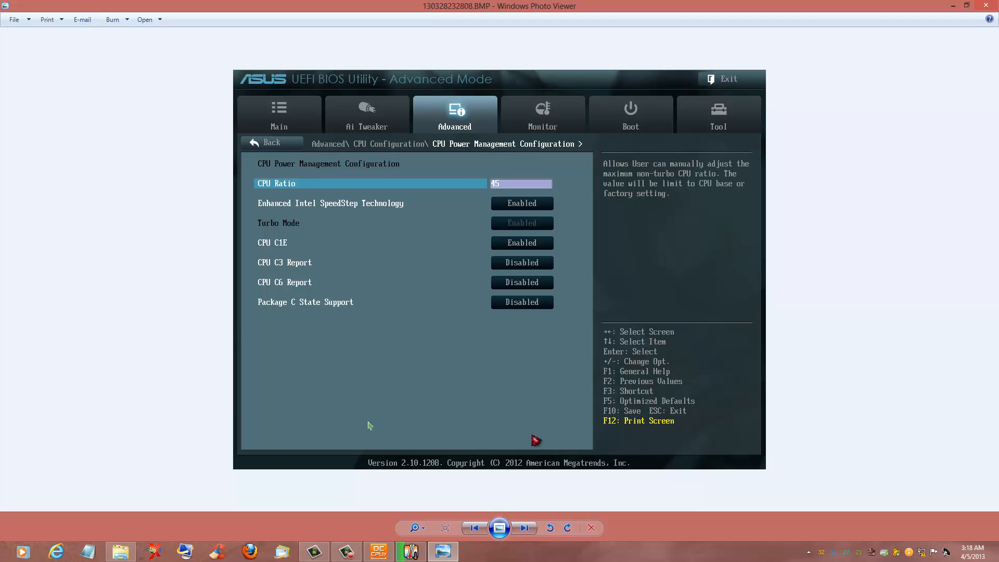
{"action": "mouse_move", "coordinate": [589, 478]}
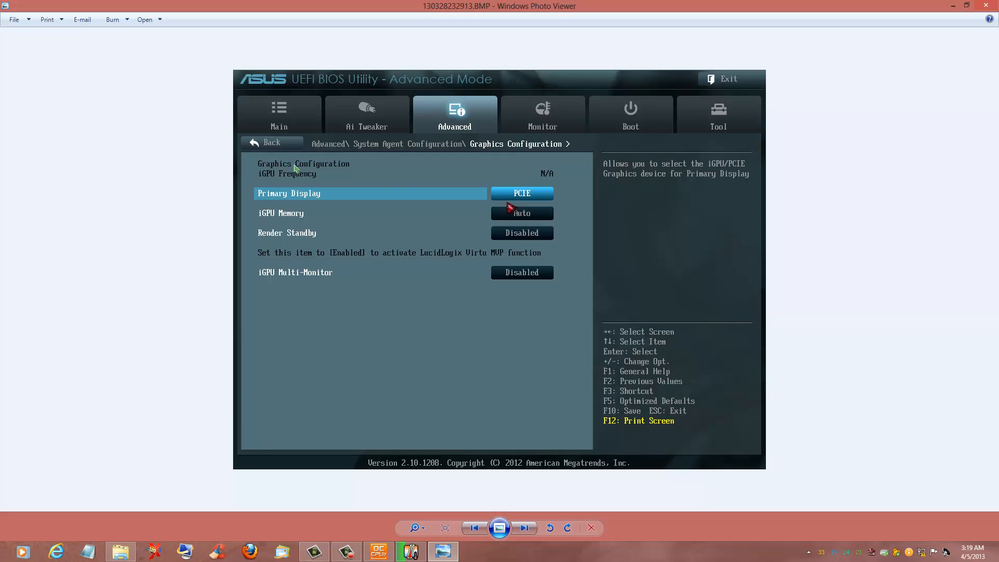
{"action": "mouse_move", "coordinate": [523, 528]}
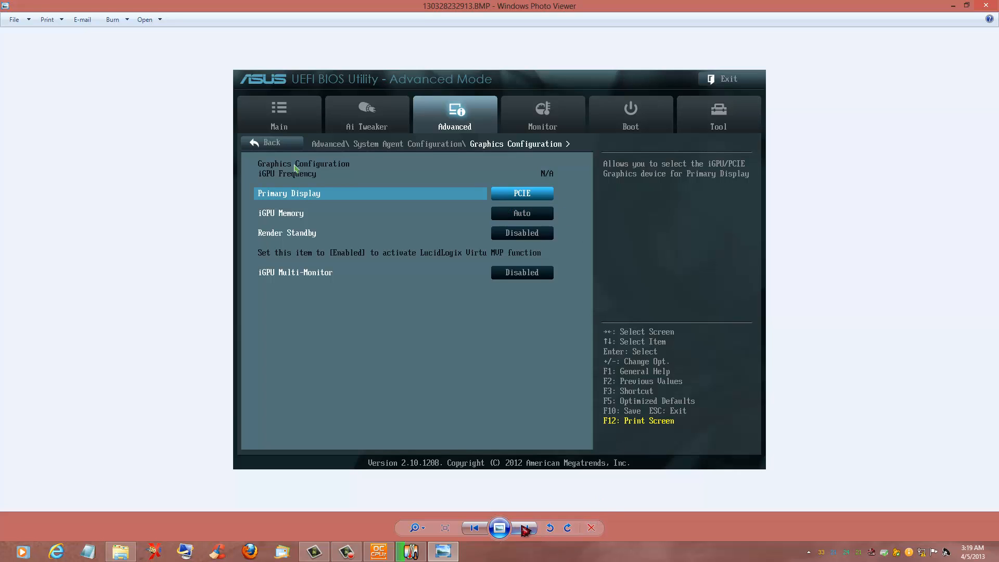
- Advance past the Graphics and NB PCIe screenshots to the APM page showing ErP Ready disabled
{"action": "left_click", "coordinate": [523, 528]}
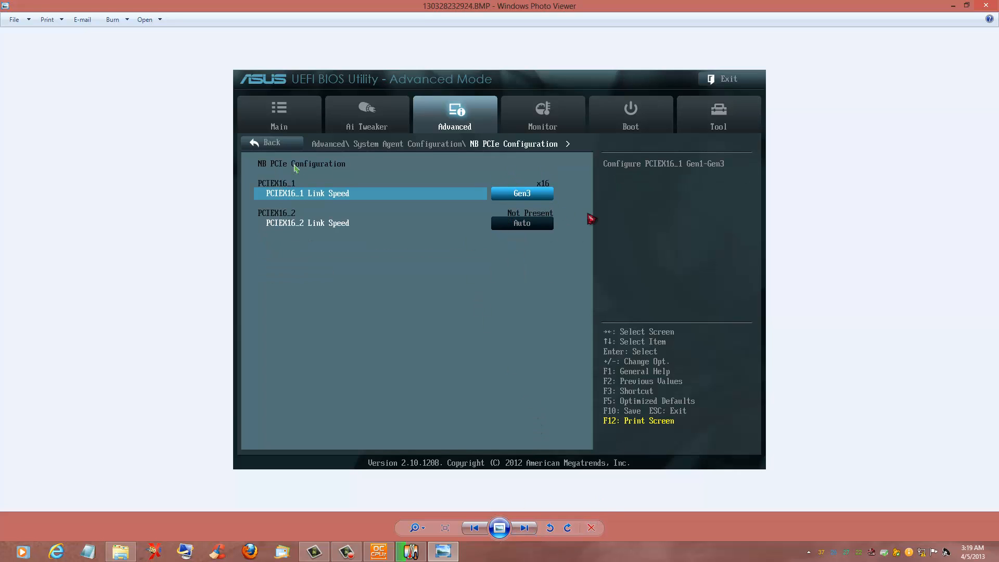
{"action": "mouse_move", "coordinate": [516, 491]}
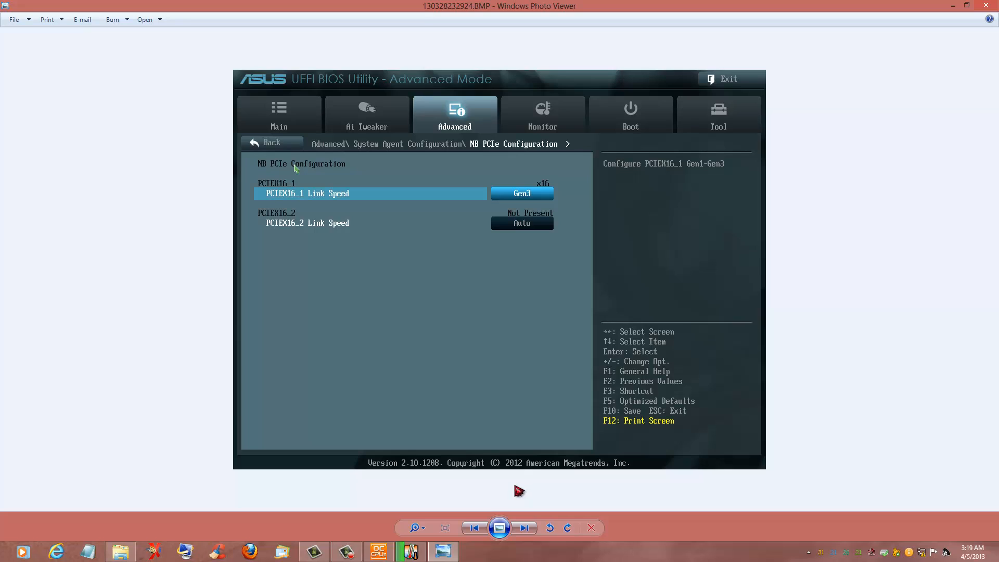
{"action": "mouse_move", "coordinate": [516, 497]}
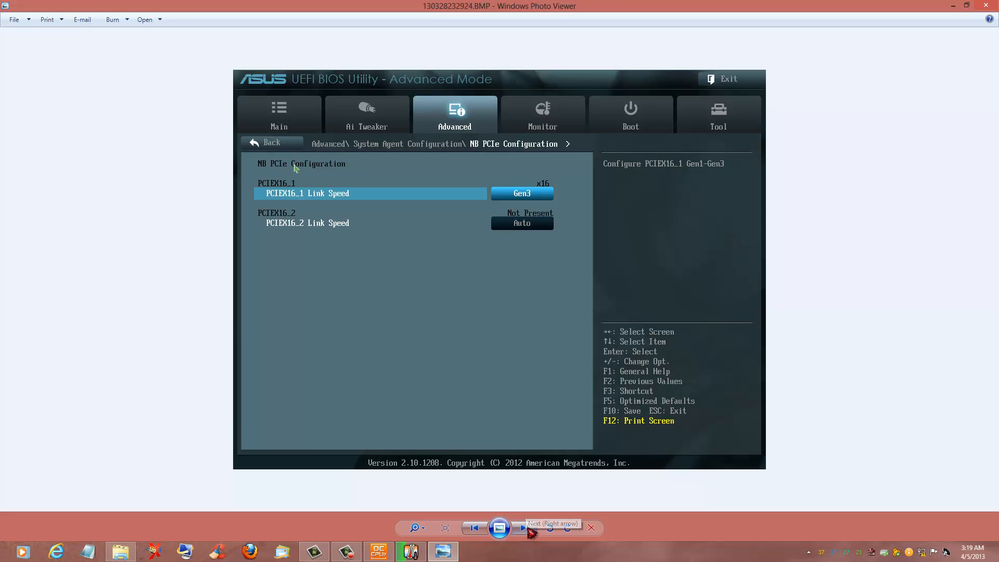
{"action": "left_click", "coordinate": [523, 528]}
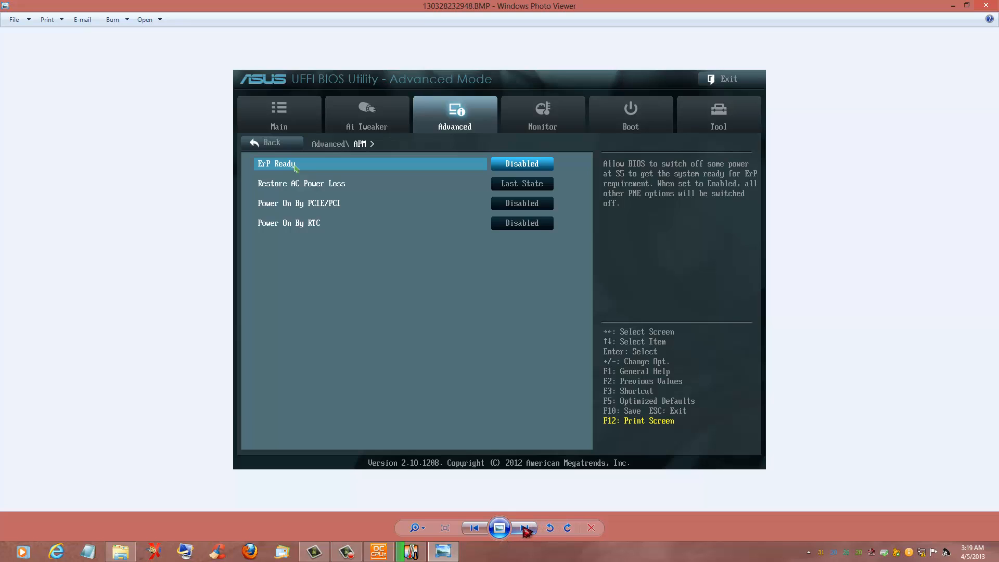
{"action": "mouse_move", "coordinate": [525, 531]}
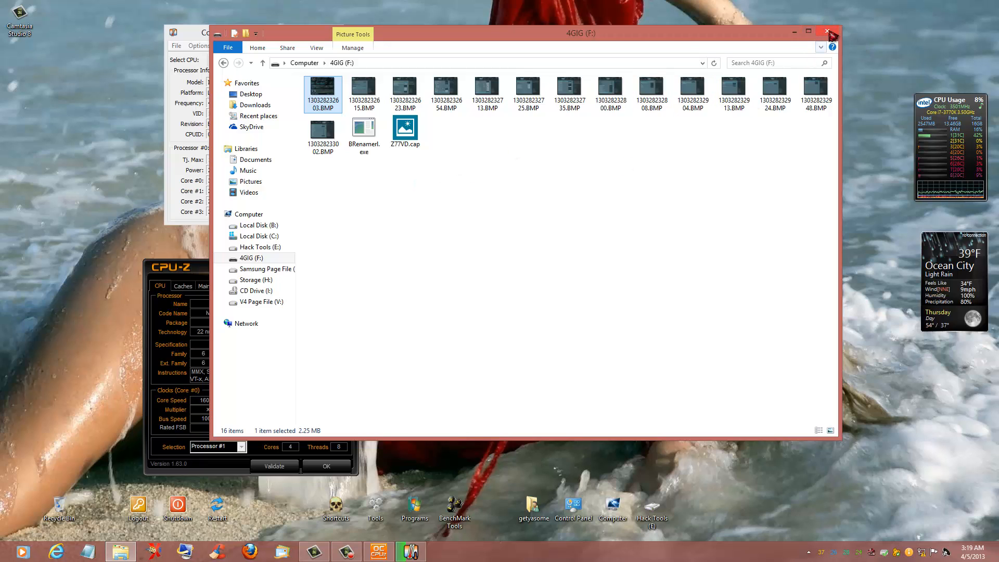
{"action": "left_click", "coordinate": [828, 30]}
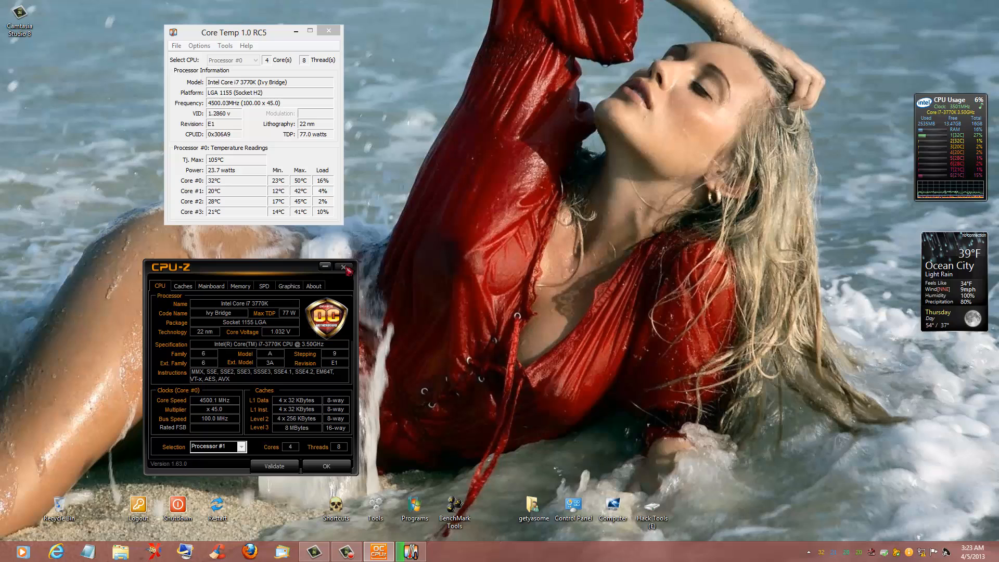
- Close Core Temp so only CPU-Z remains, reporting the i7-3770K at about 4500 MHz
{"action": "left_click", "coordinate": [327, 31]}
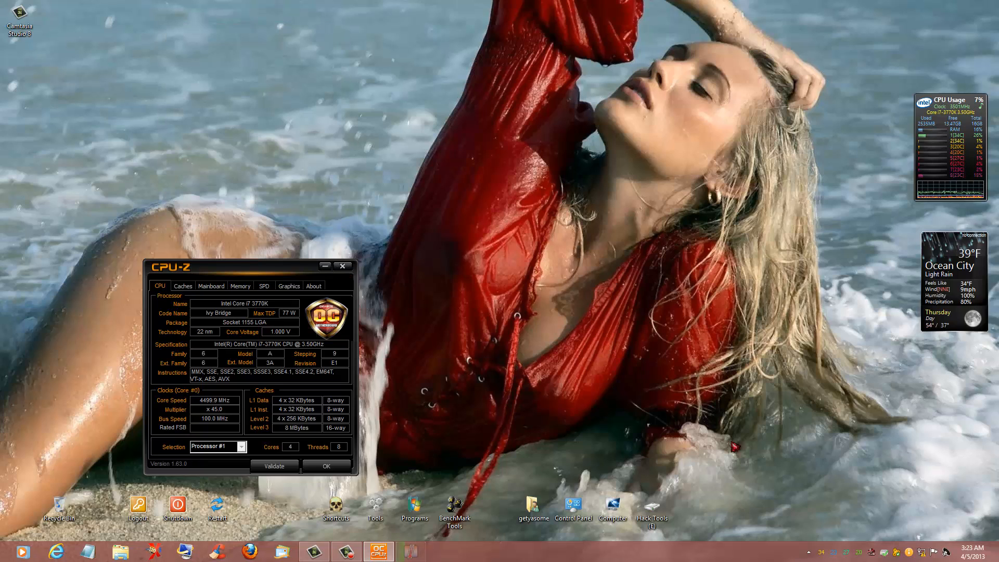